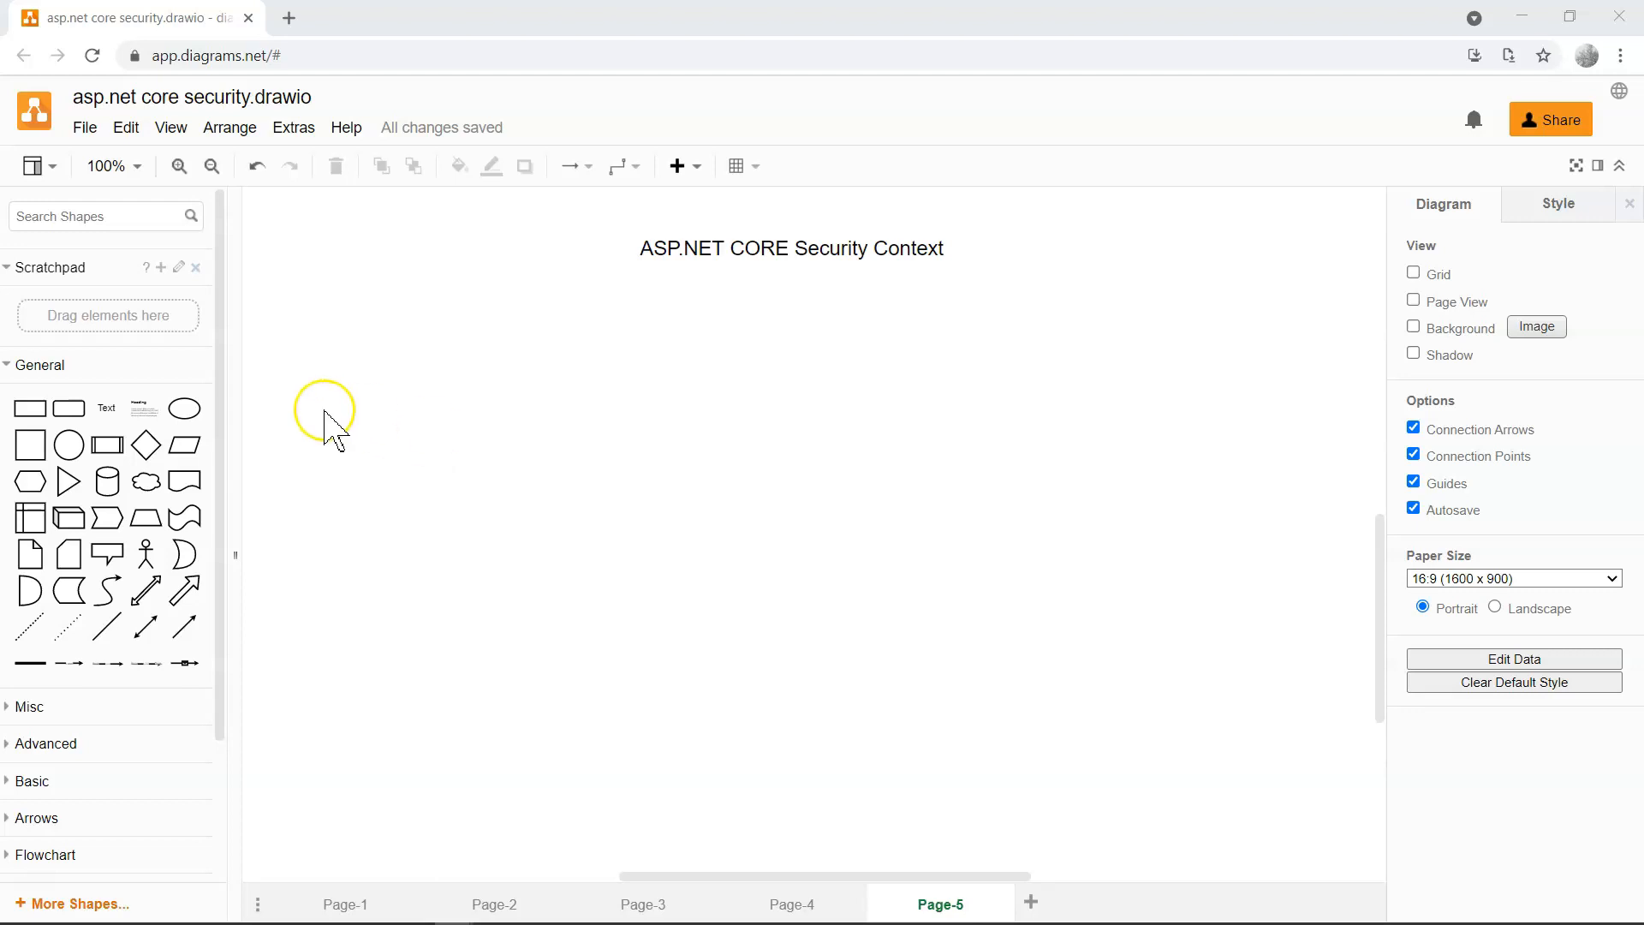
mouse_move(330, 426)
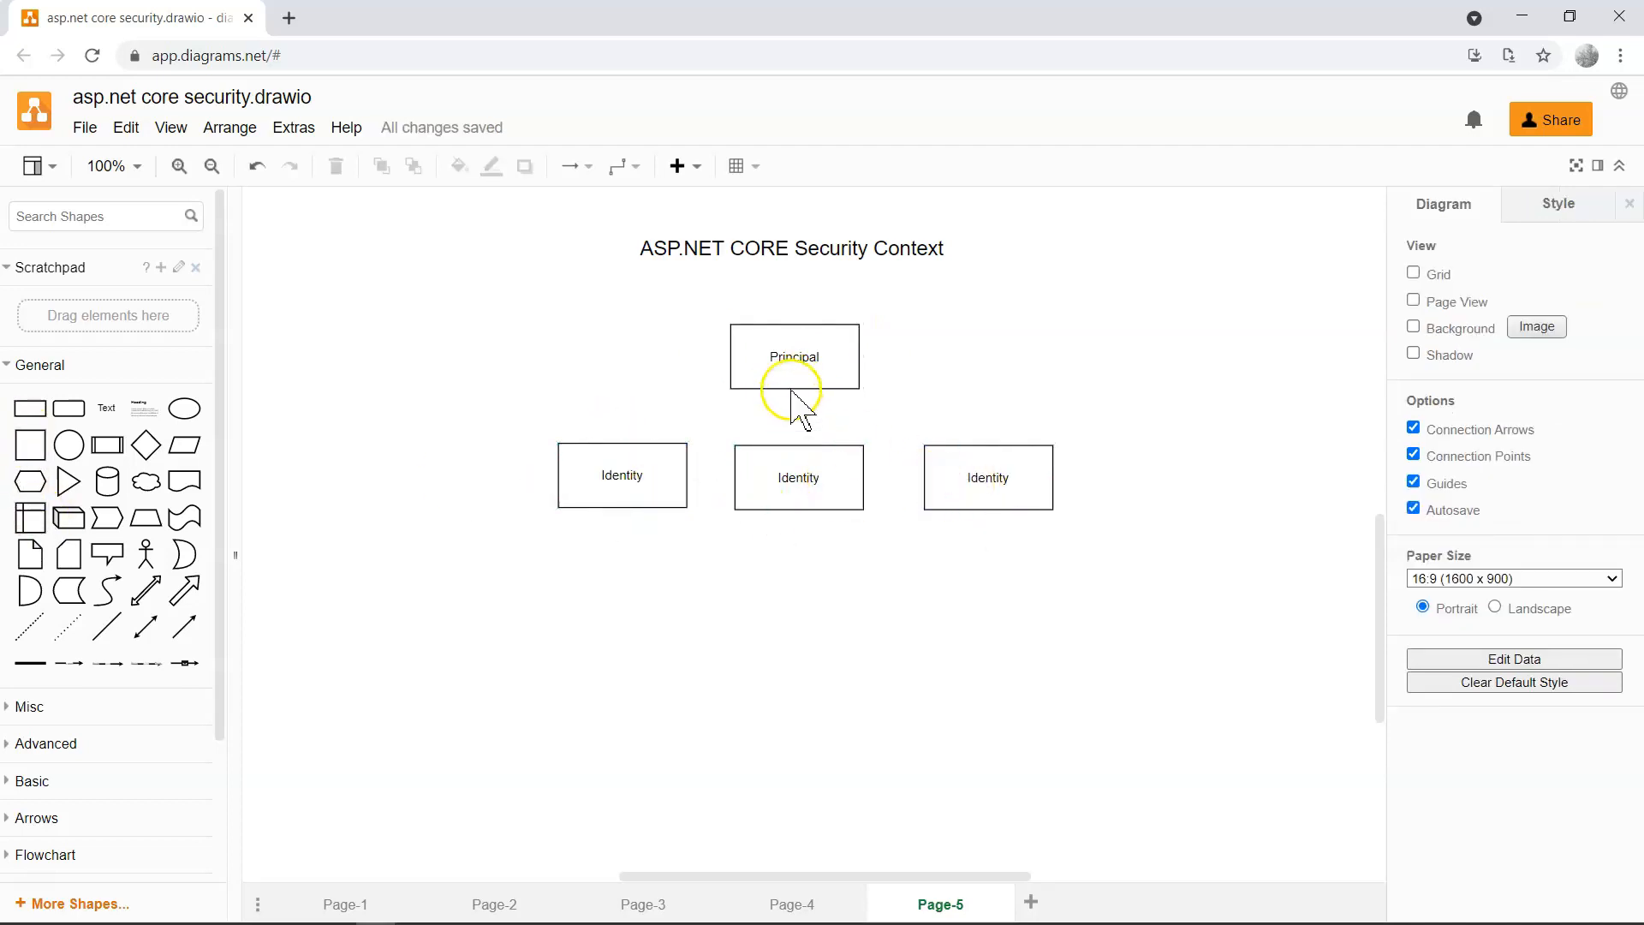
Connect Principal to the right Identity box and add a linked box below the middle Identity.
drag(793, 403, 622, 452)
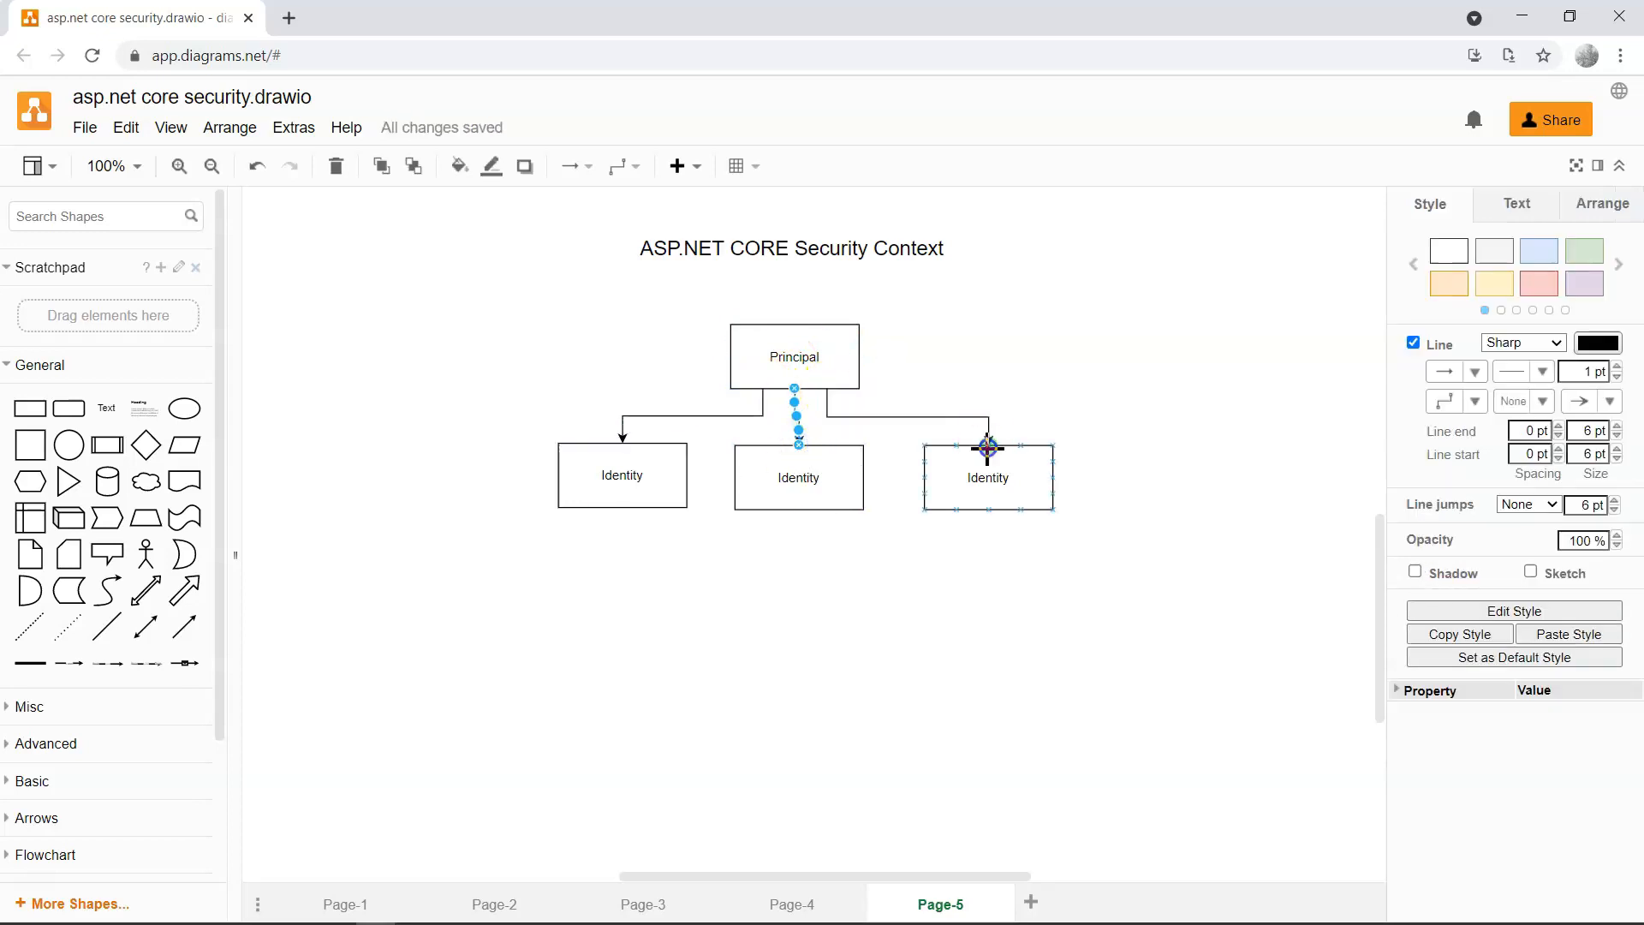
click(810, 671)
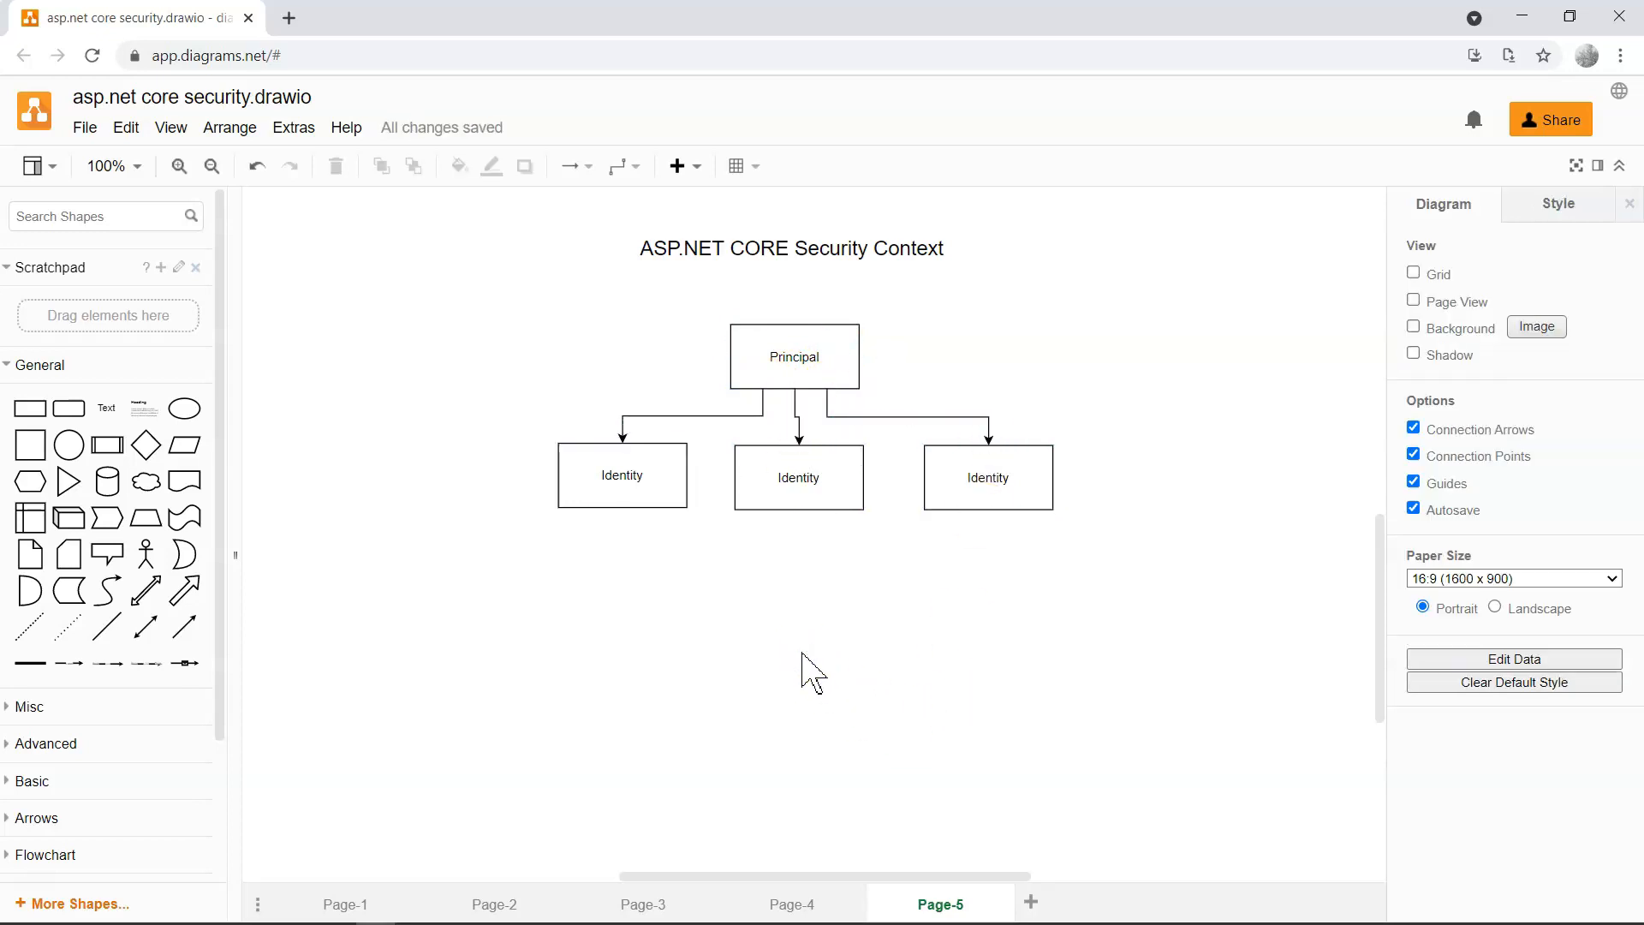
click(718, 662)
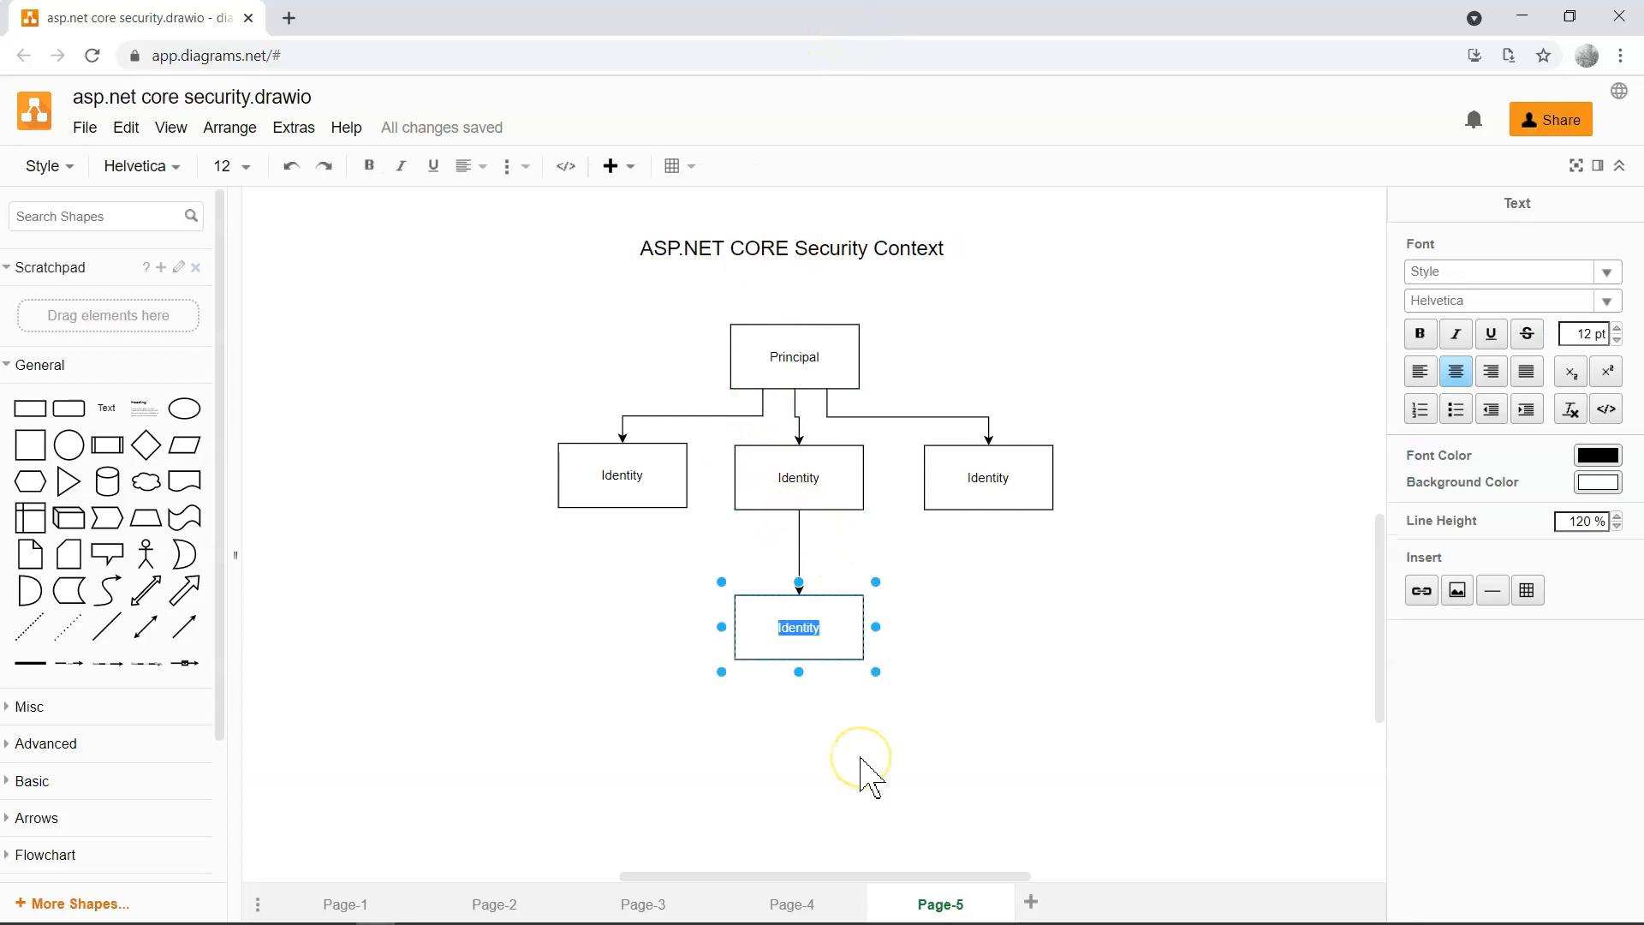
Label the new box 'Claims', then edit the Claims and left Claim box labels.
text(Claims)
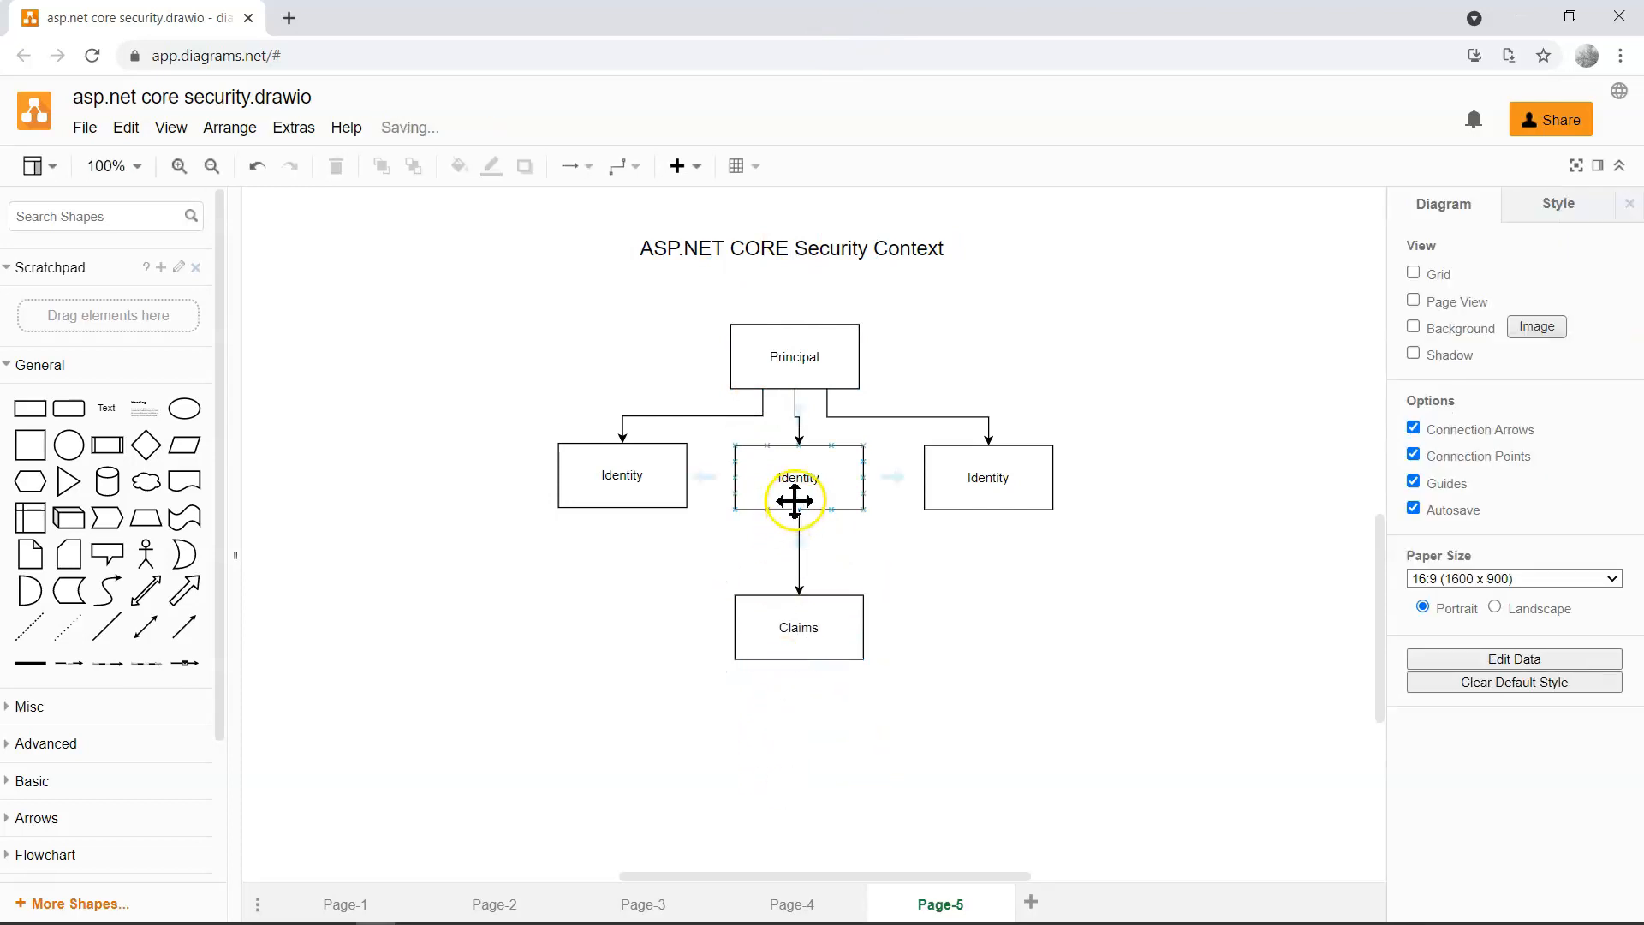
click(798, 626)
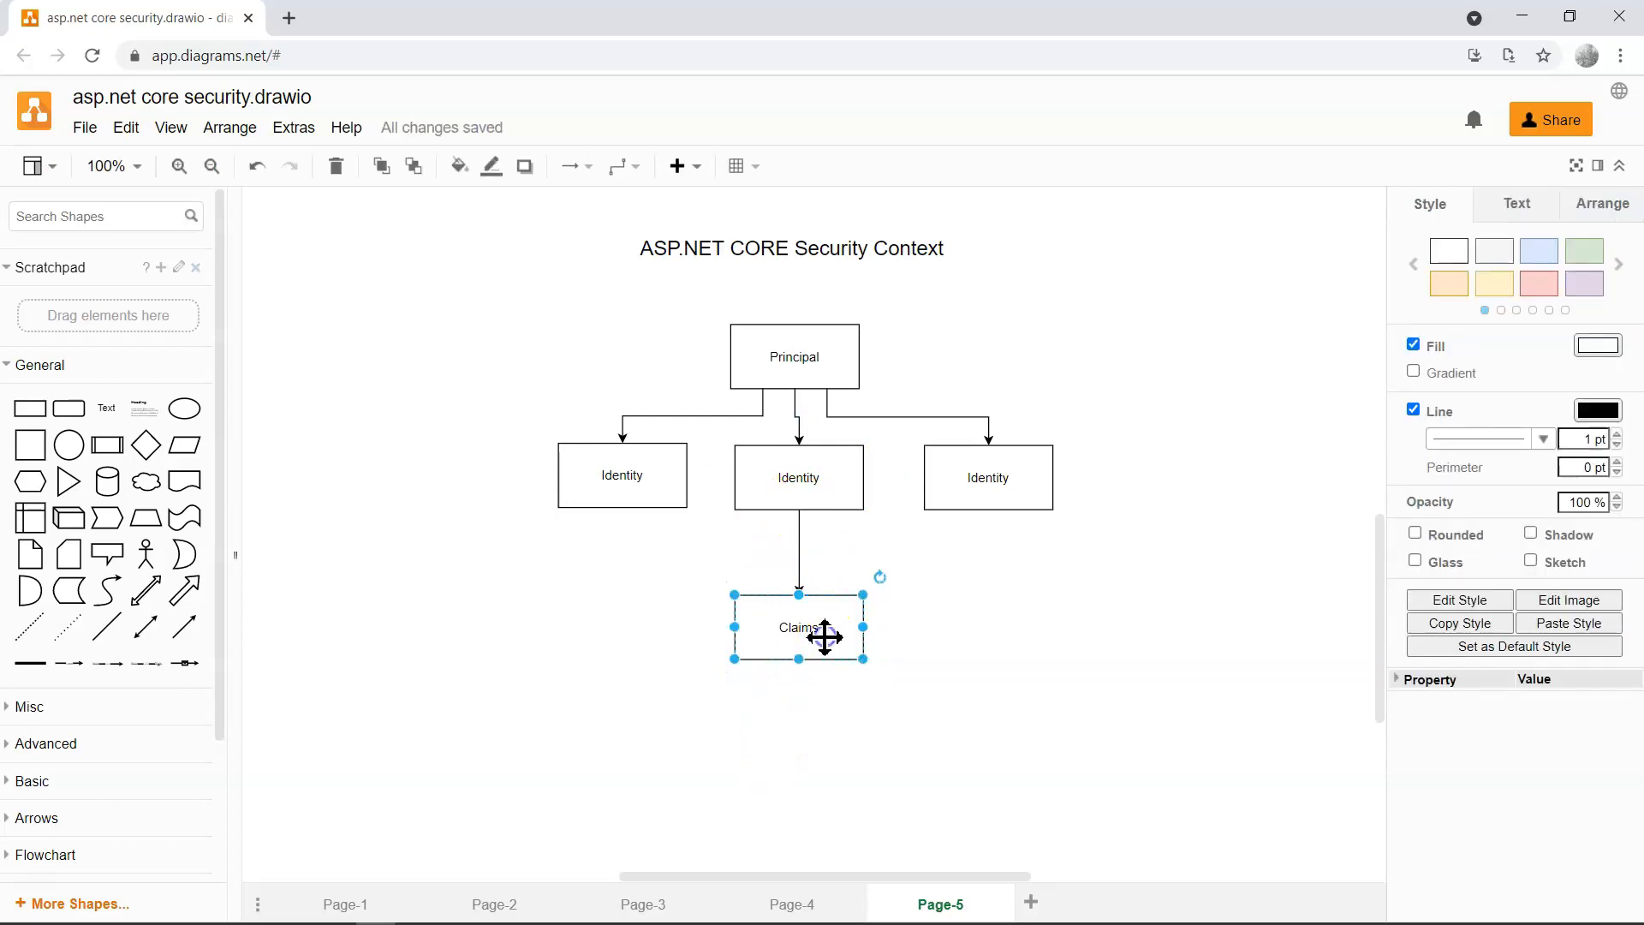
double_click(797, 644)
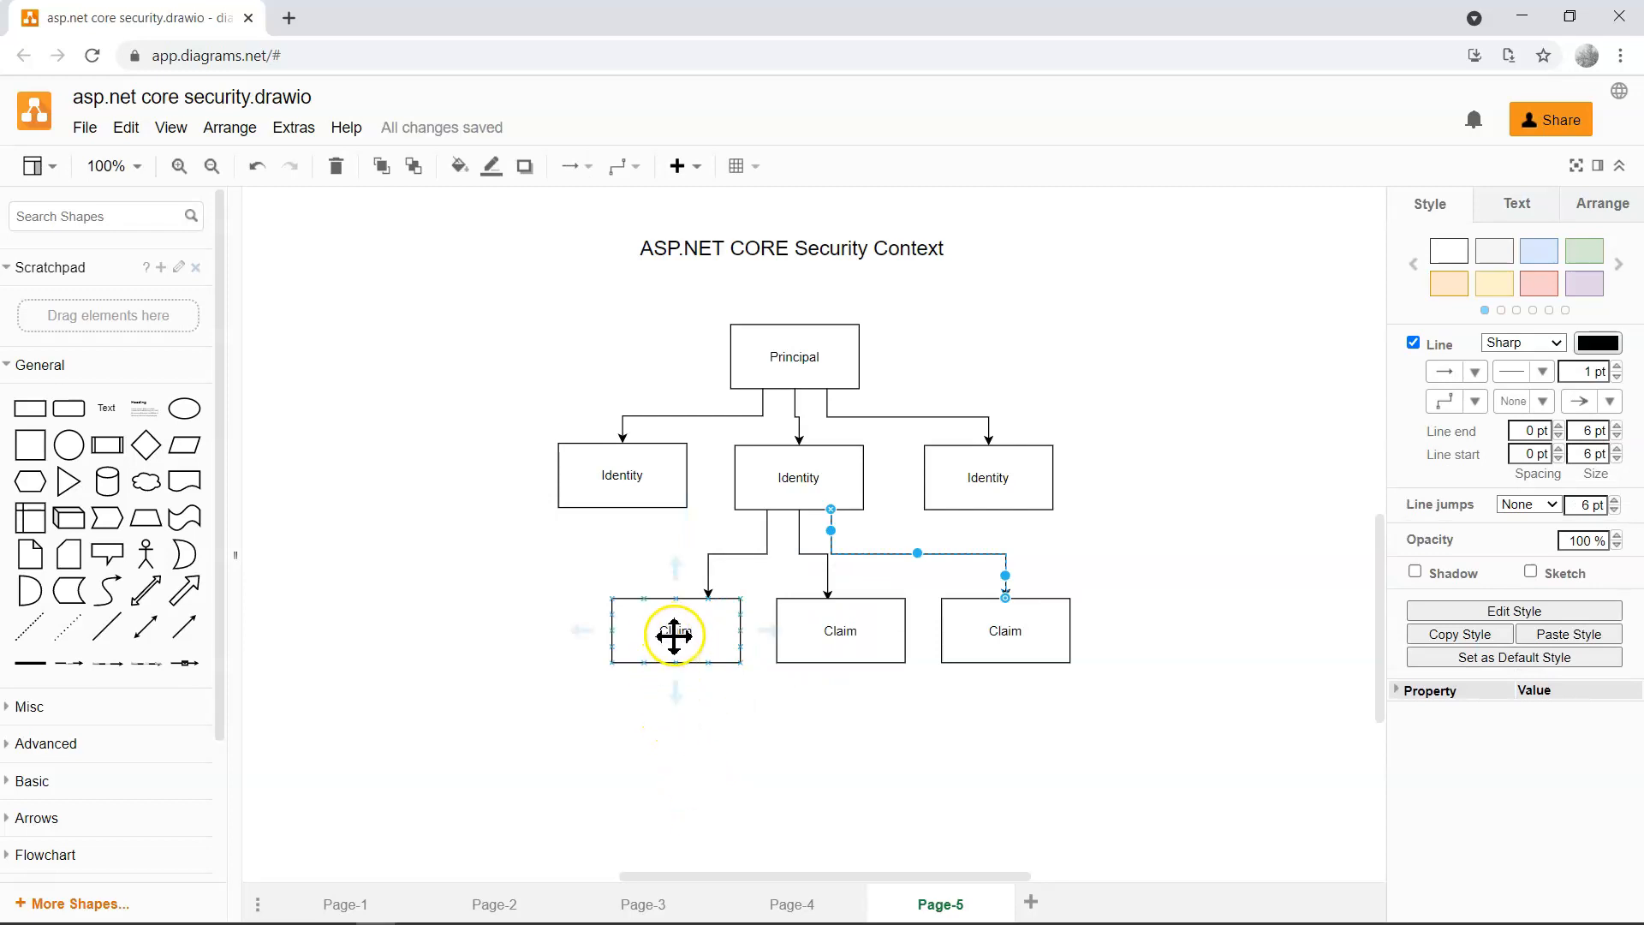
double_click(674, 634)
text(:)
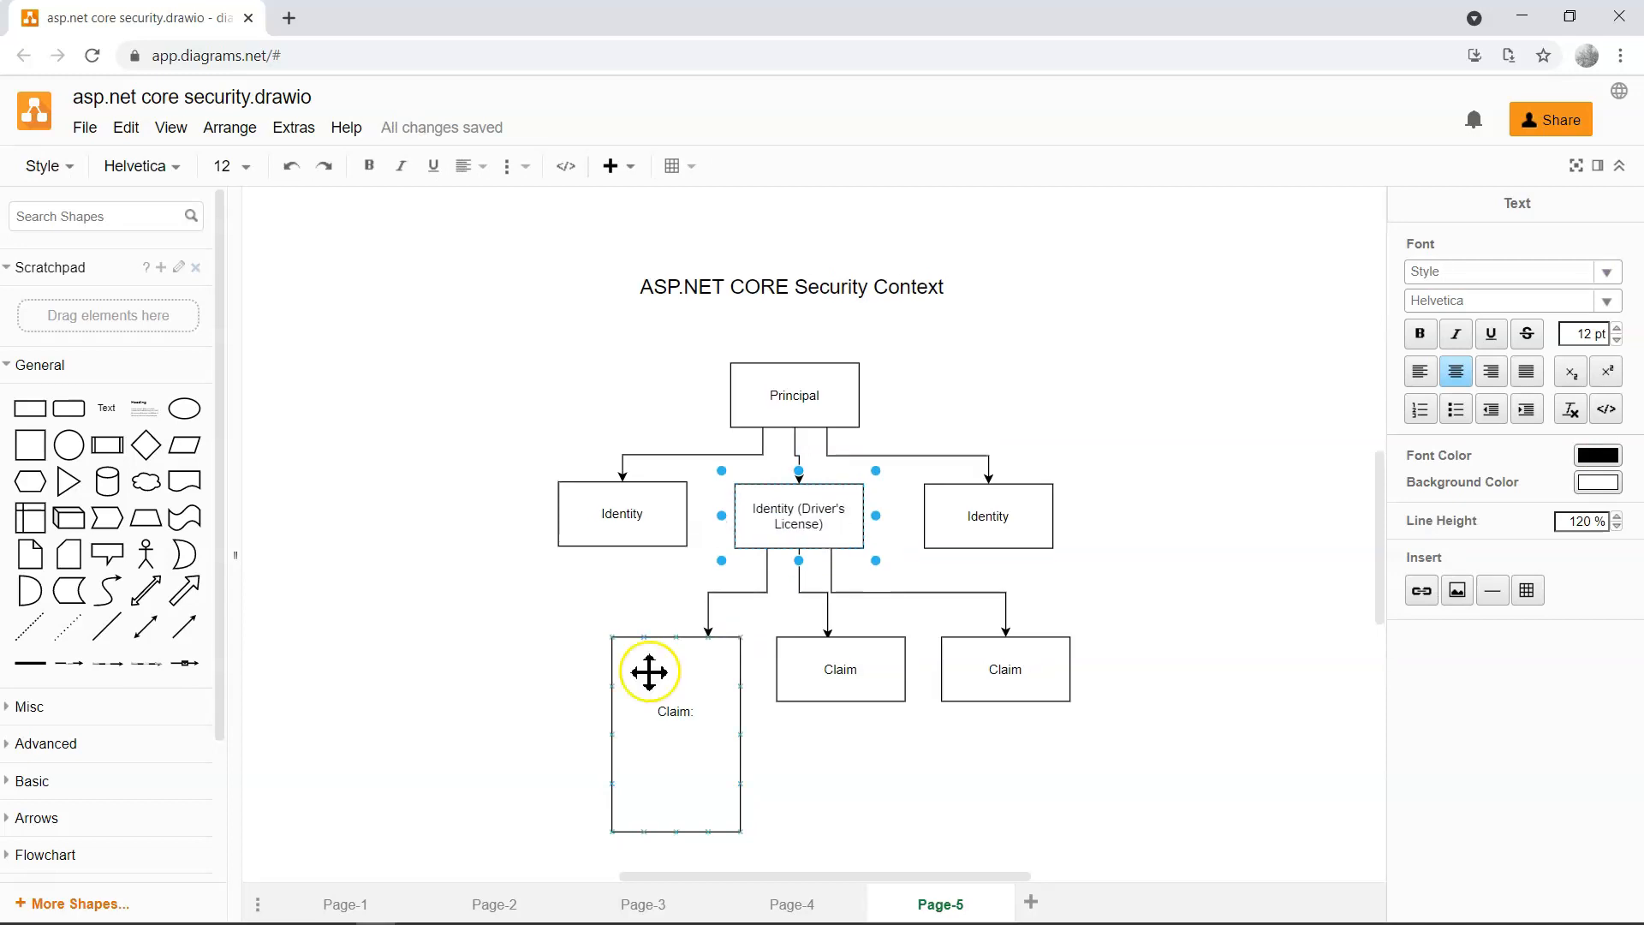
click(674, 733)
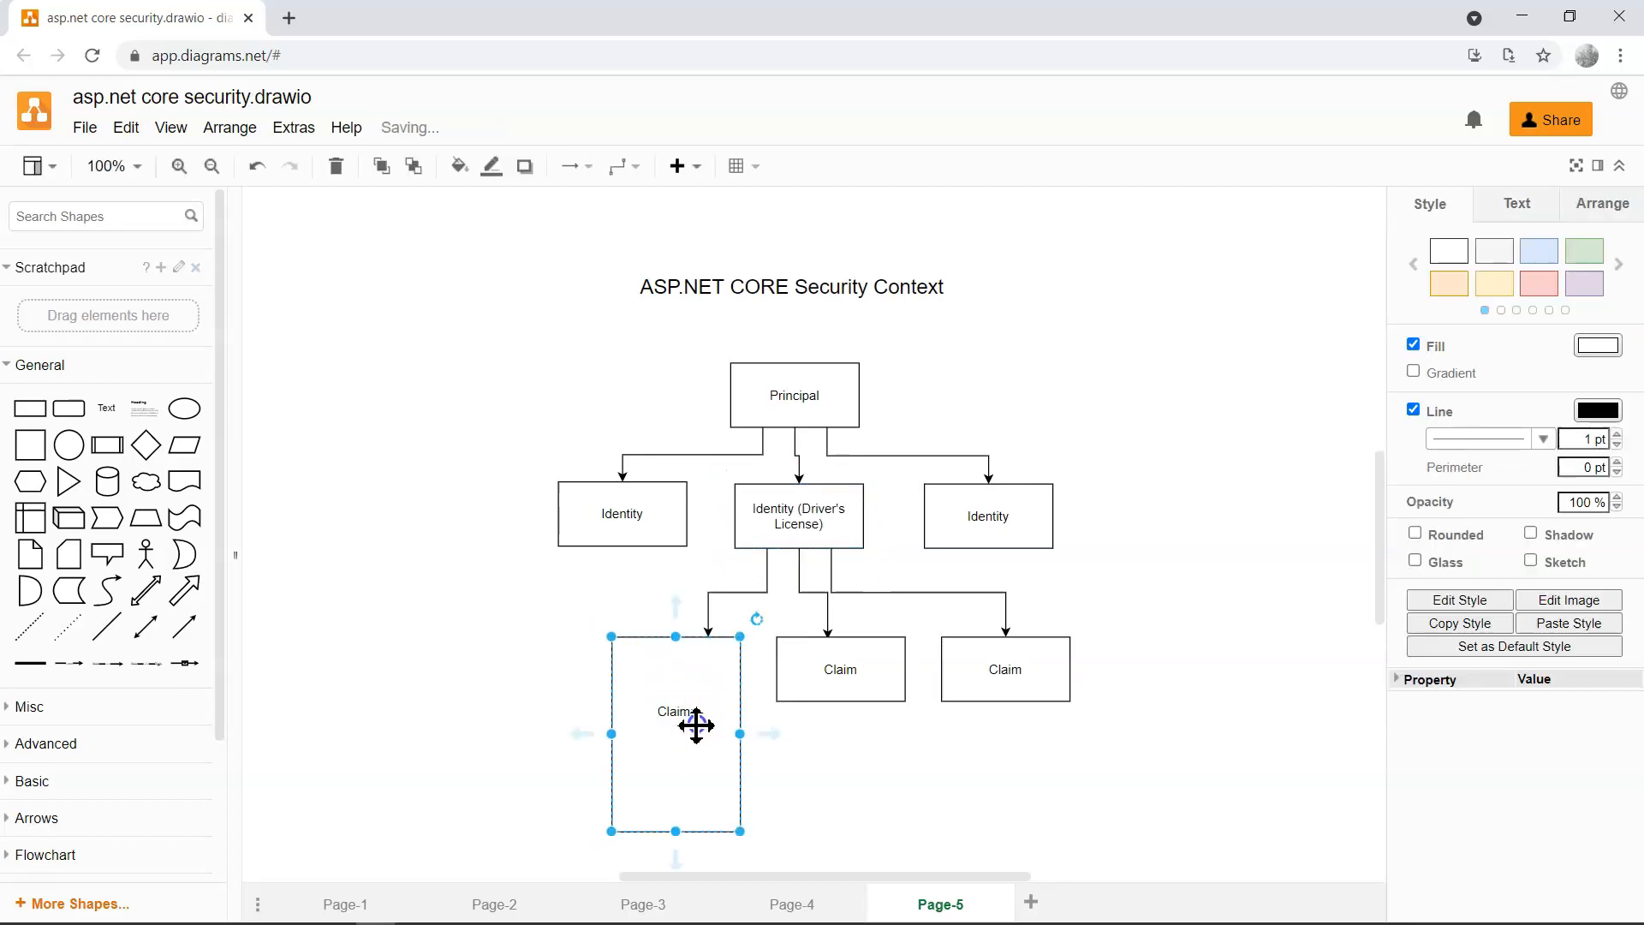
double_click(675, 726)
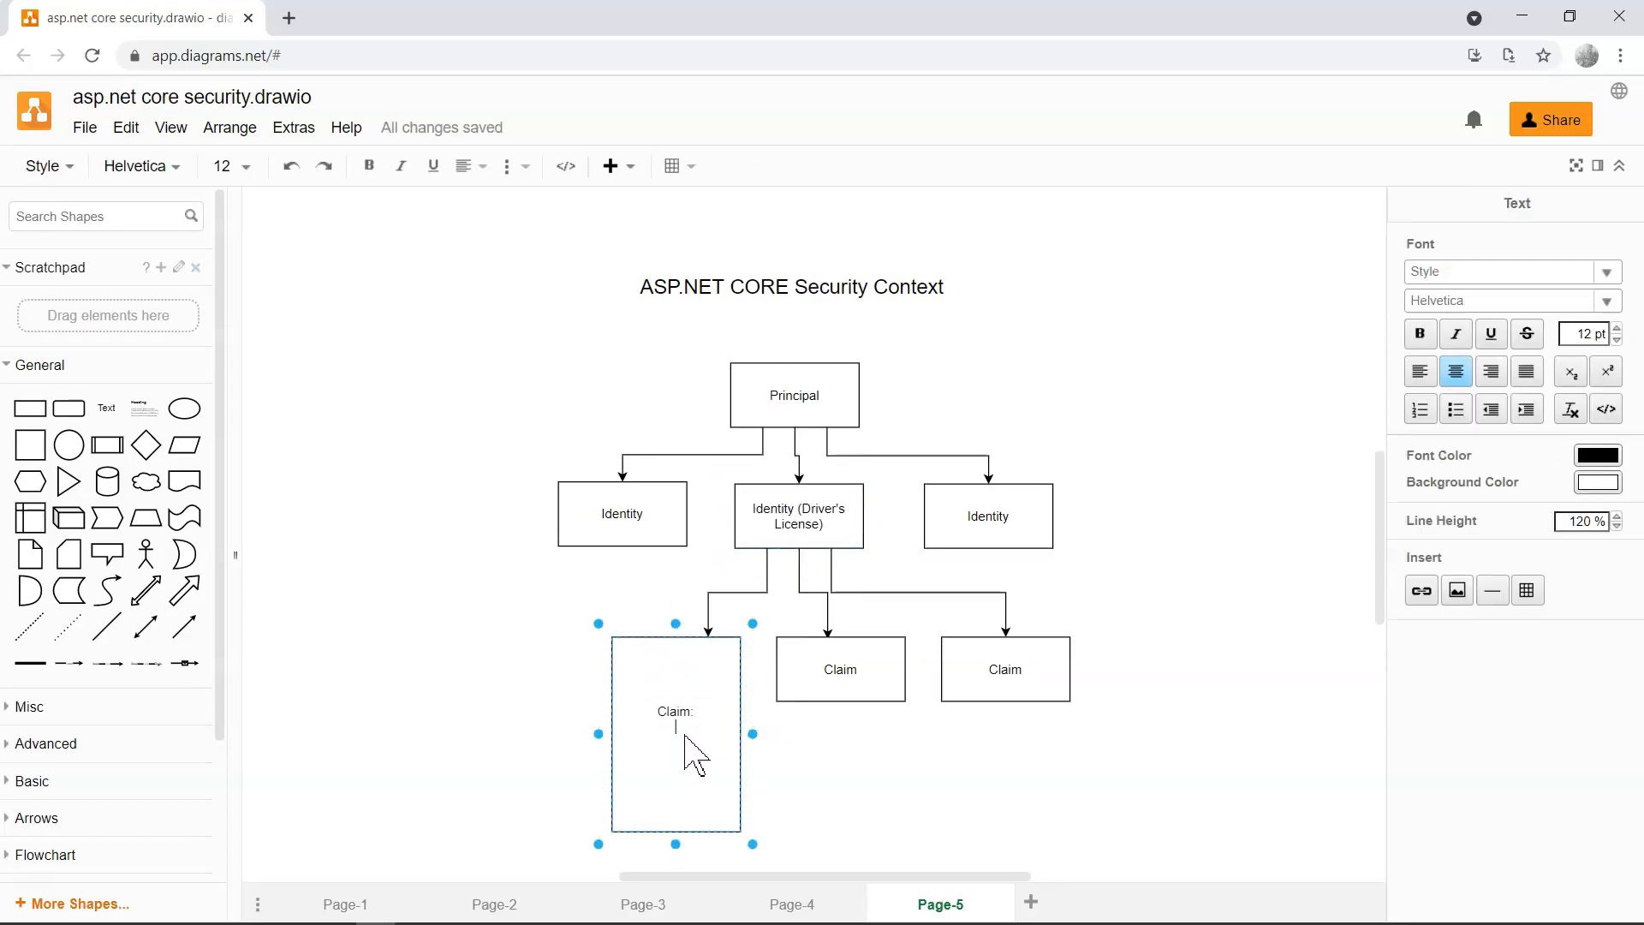
text(Name:)
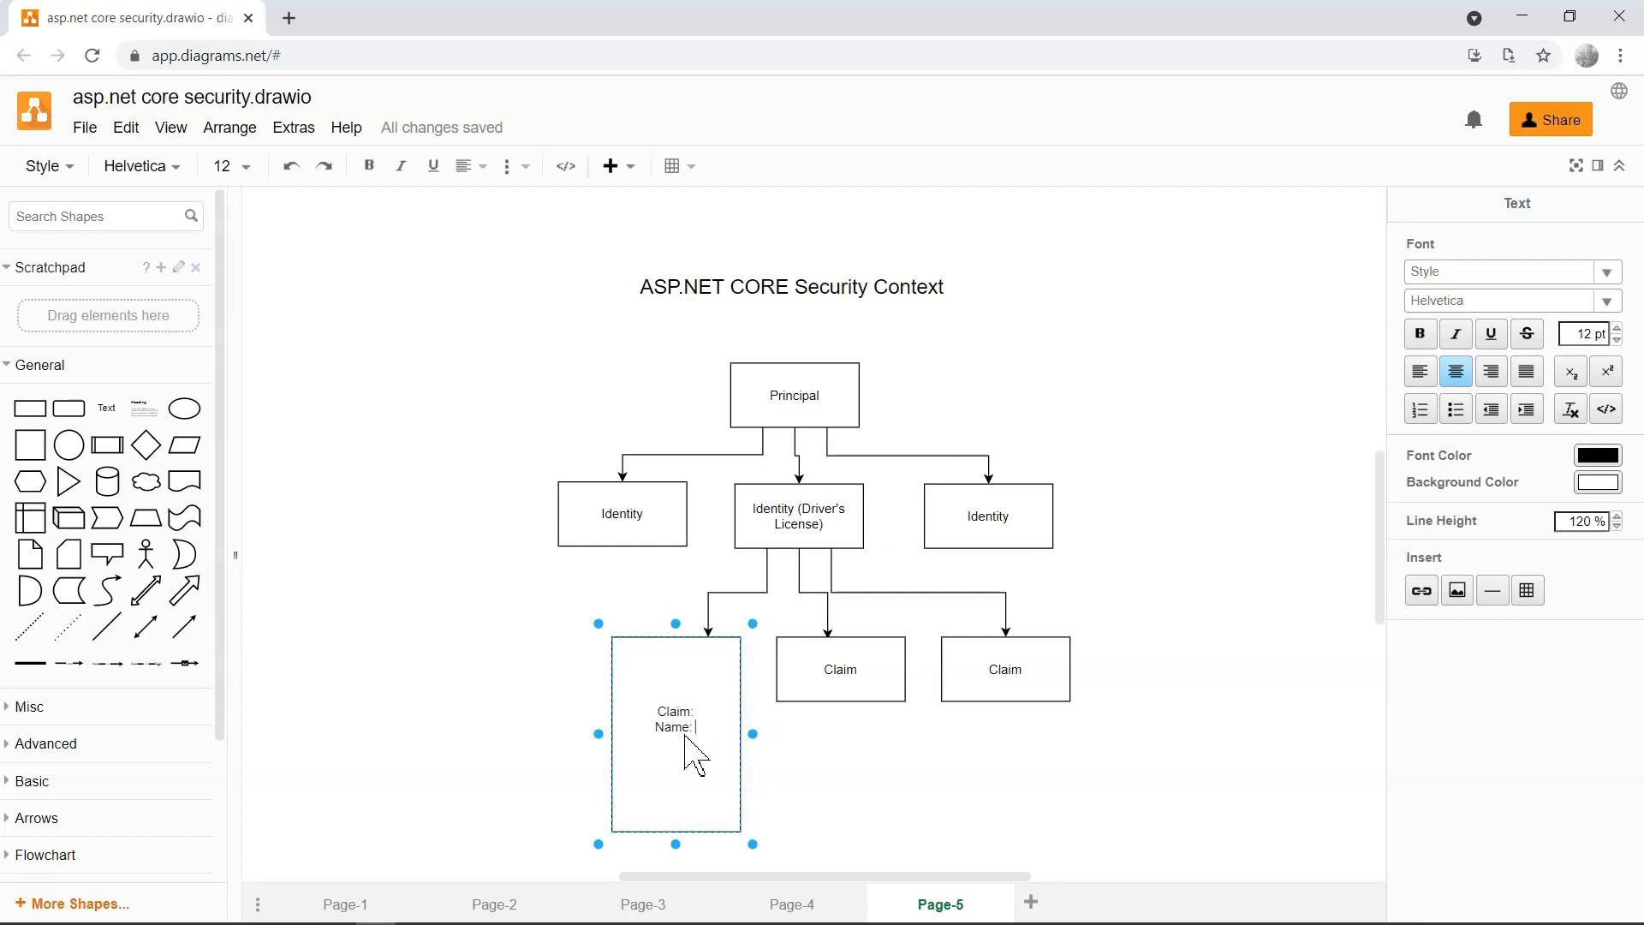
text(Frank Liu)
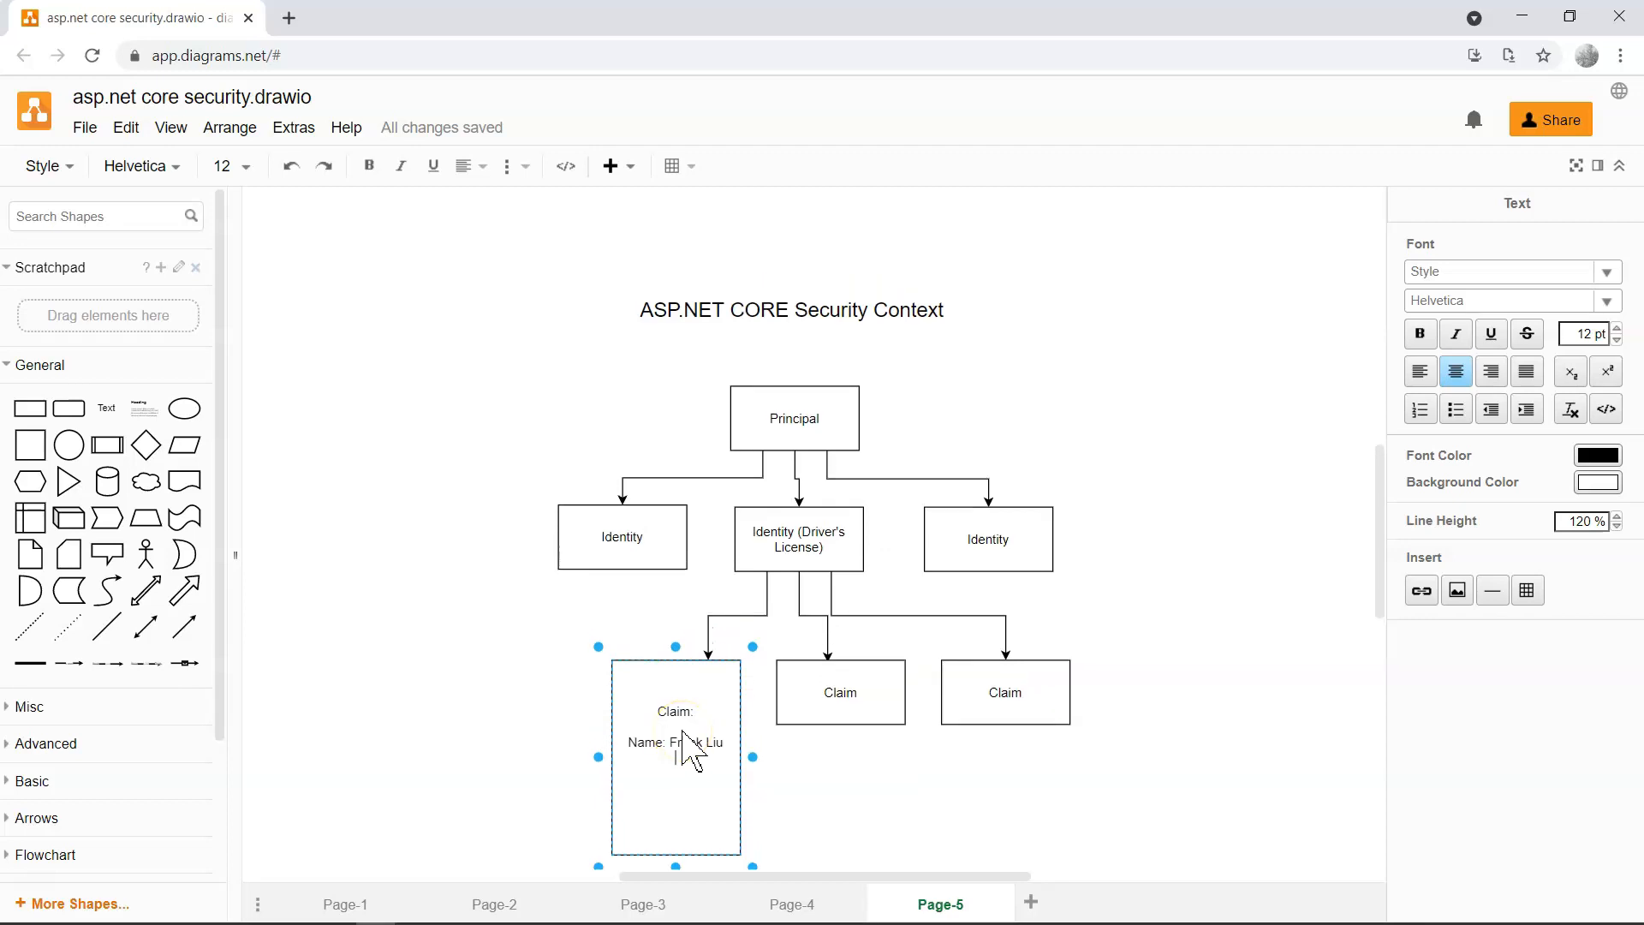
text(Birthda)
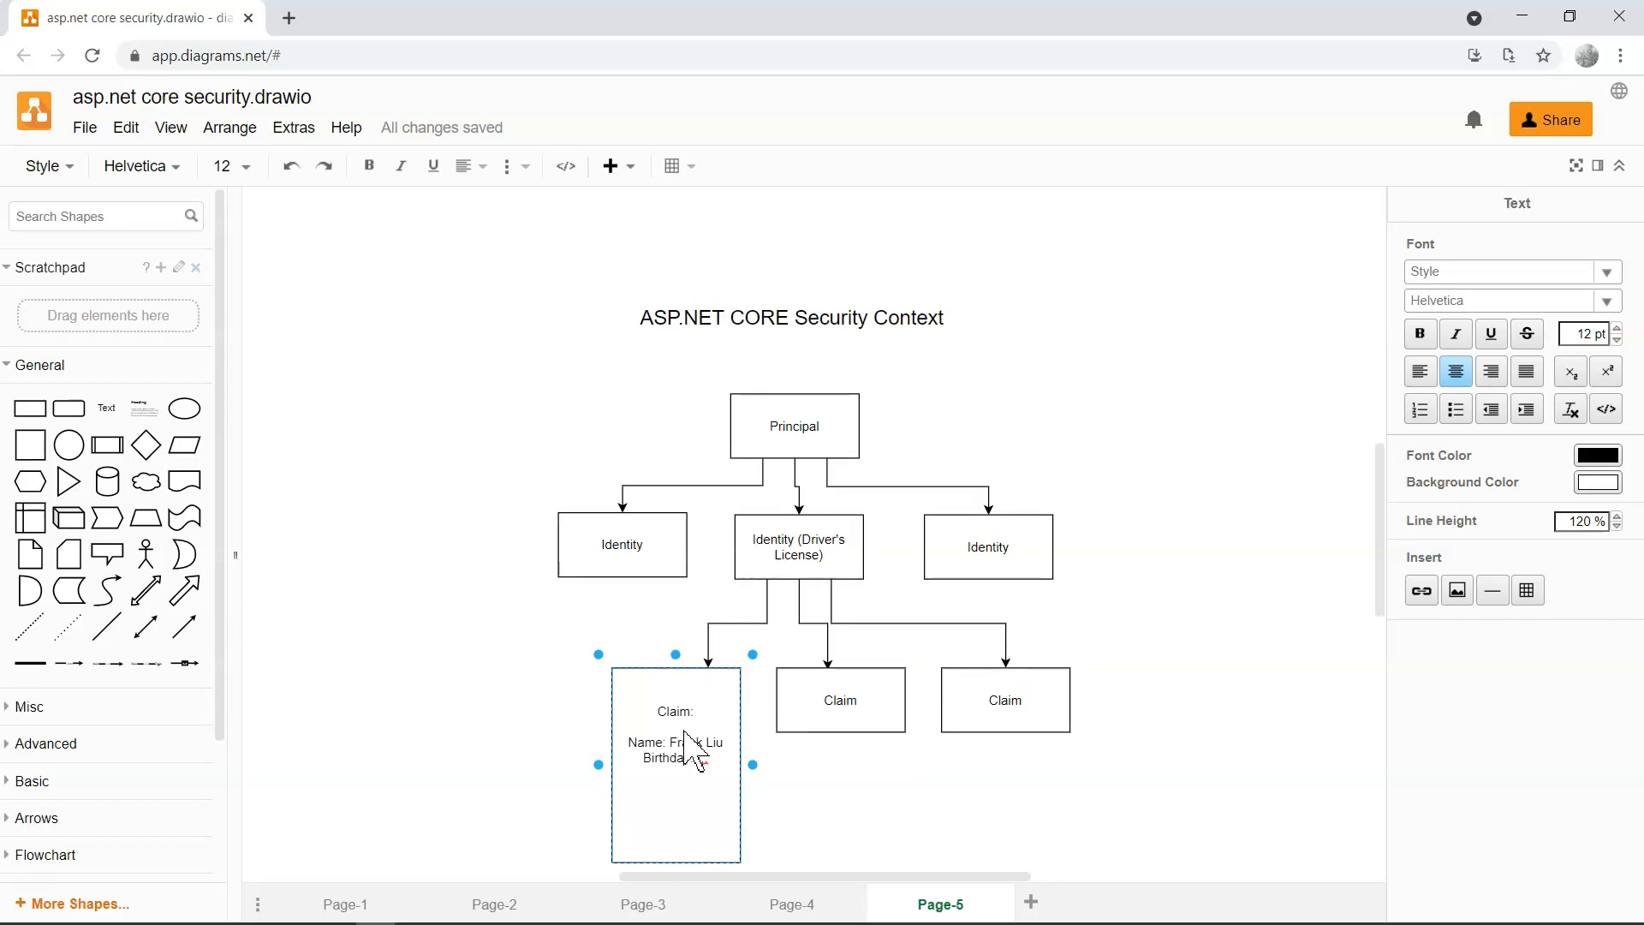
text(Height: G)
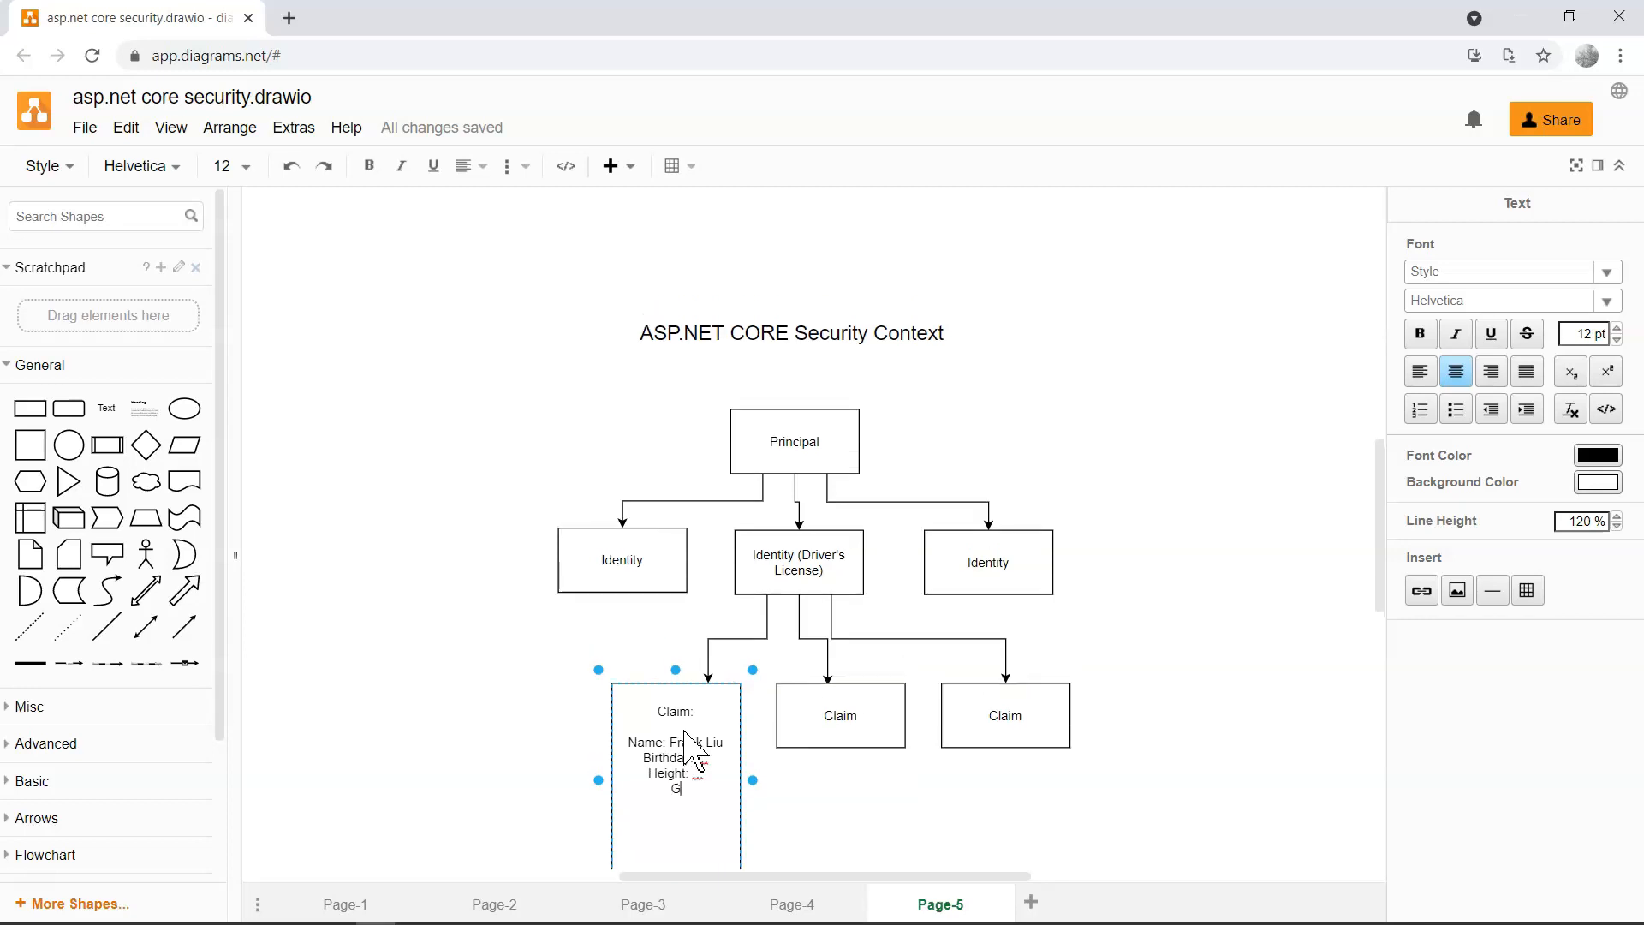
text(lass)
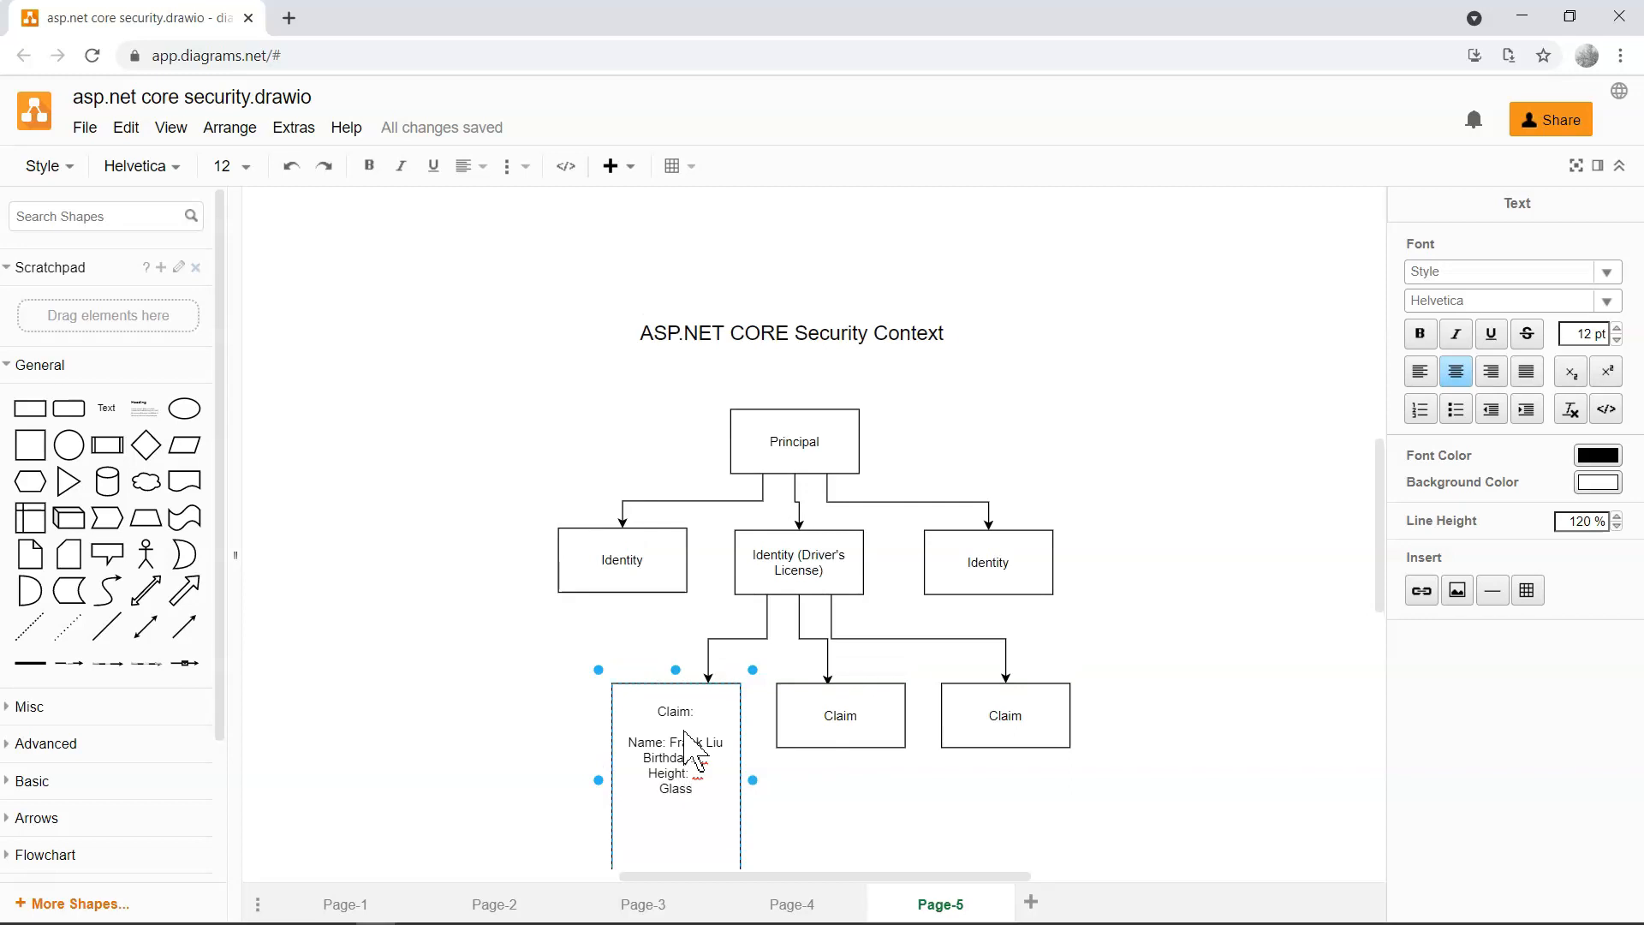
text(Eye Color)
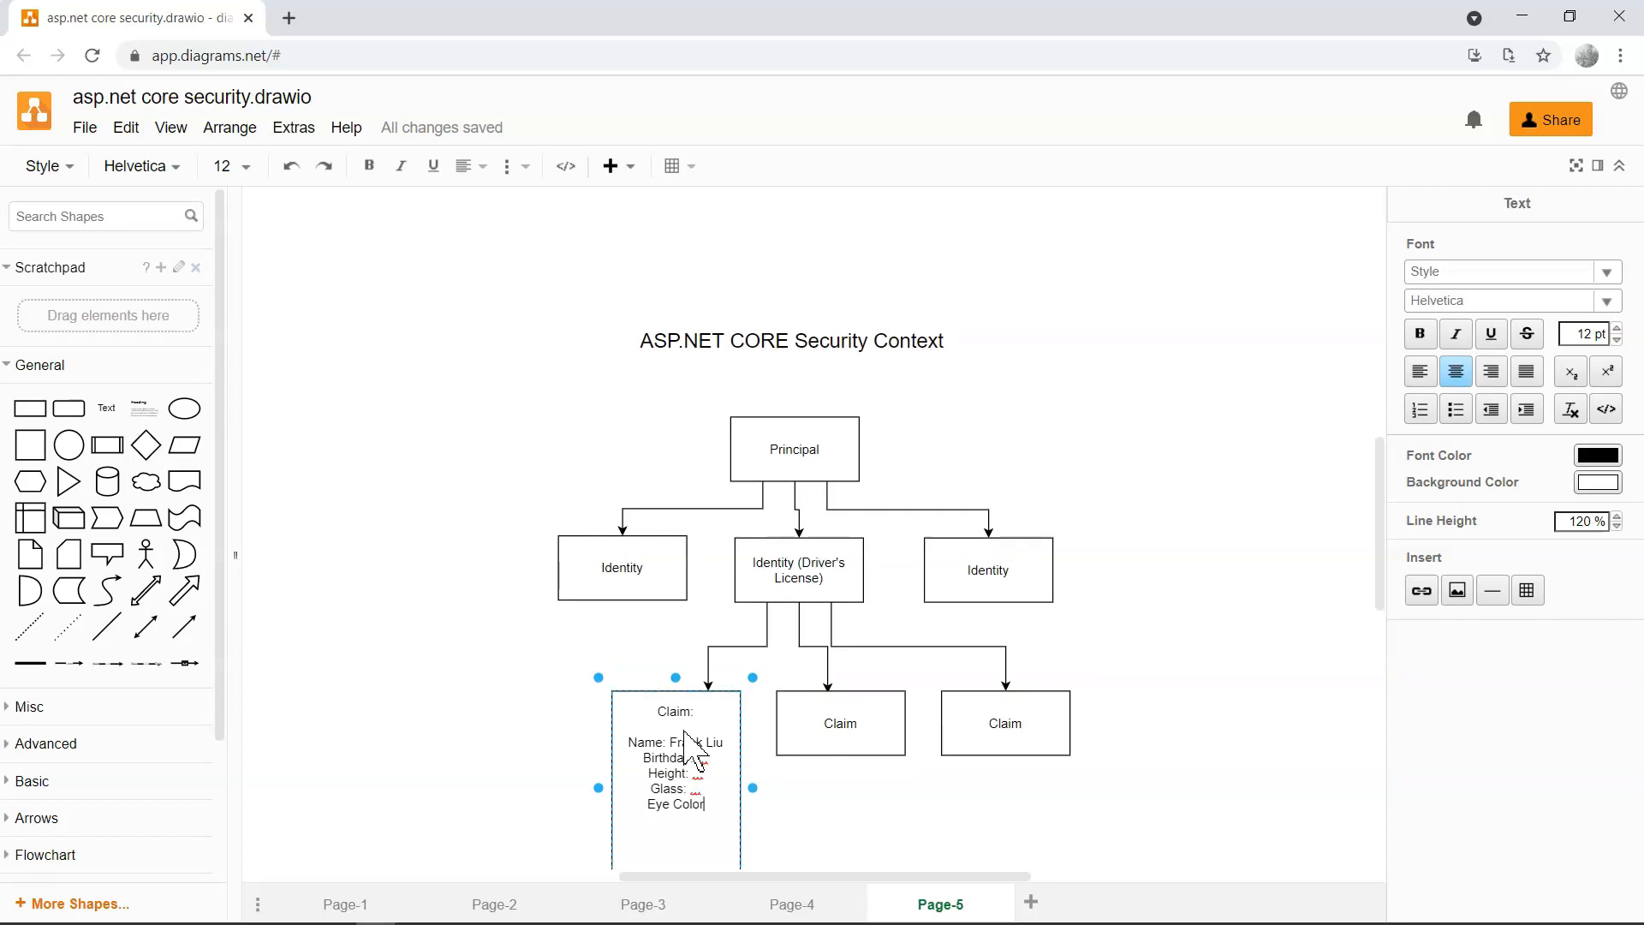
text(A)
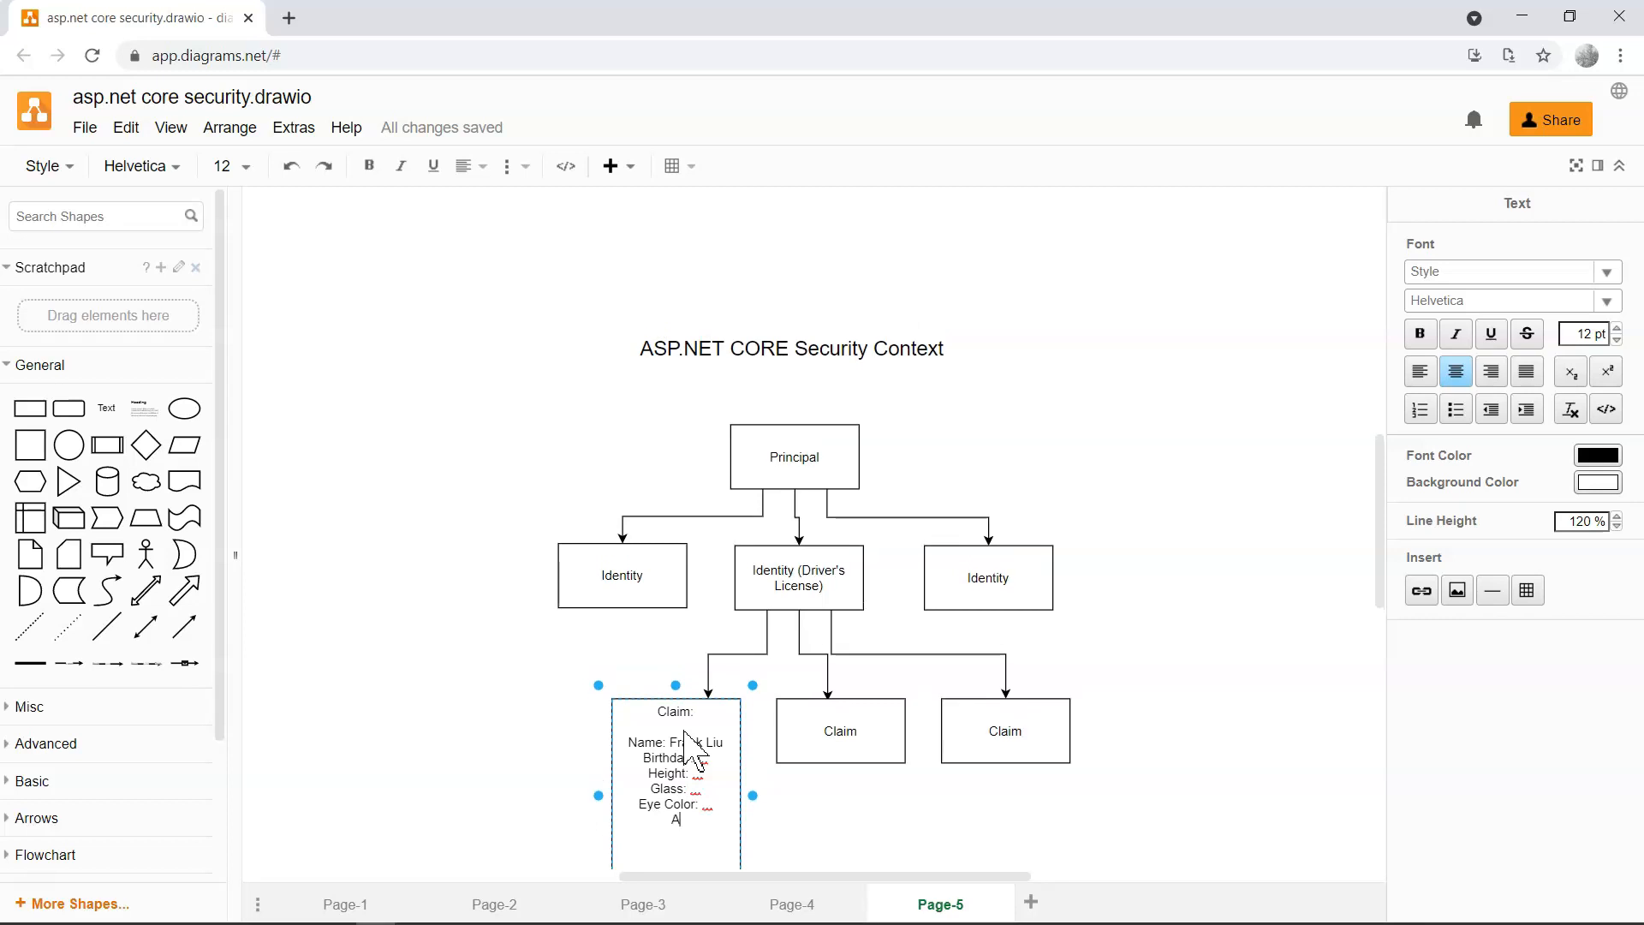
text(Address:)
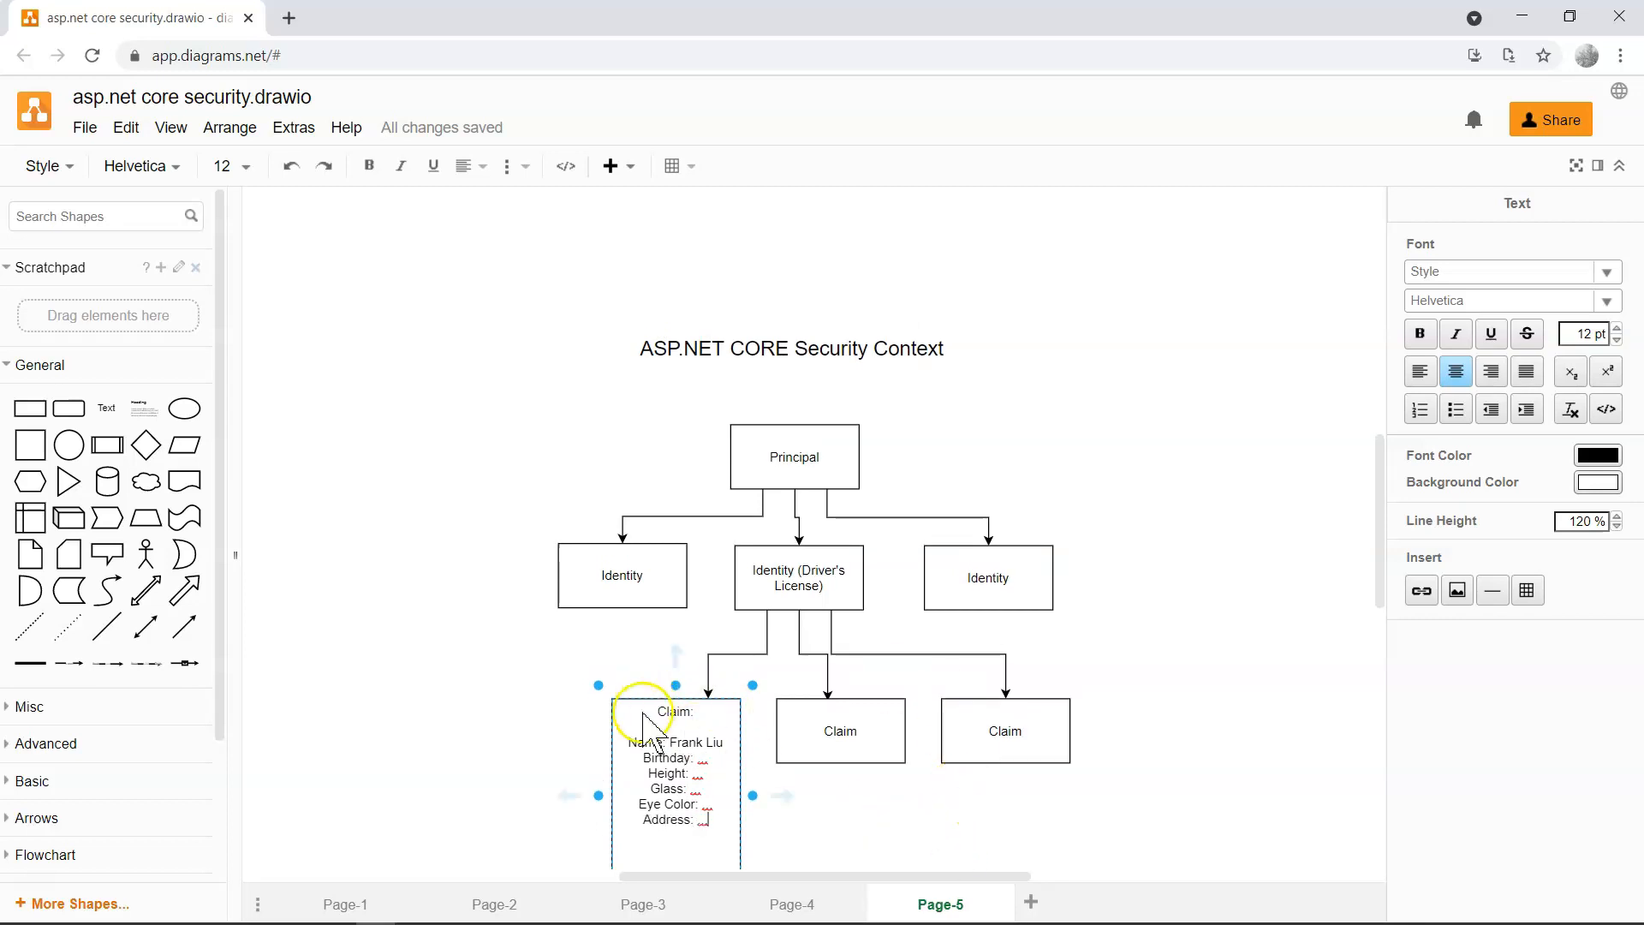
mouse_move(676, 789)
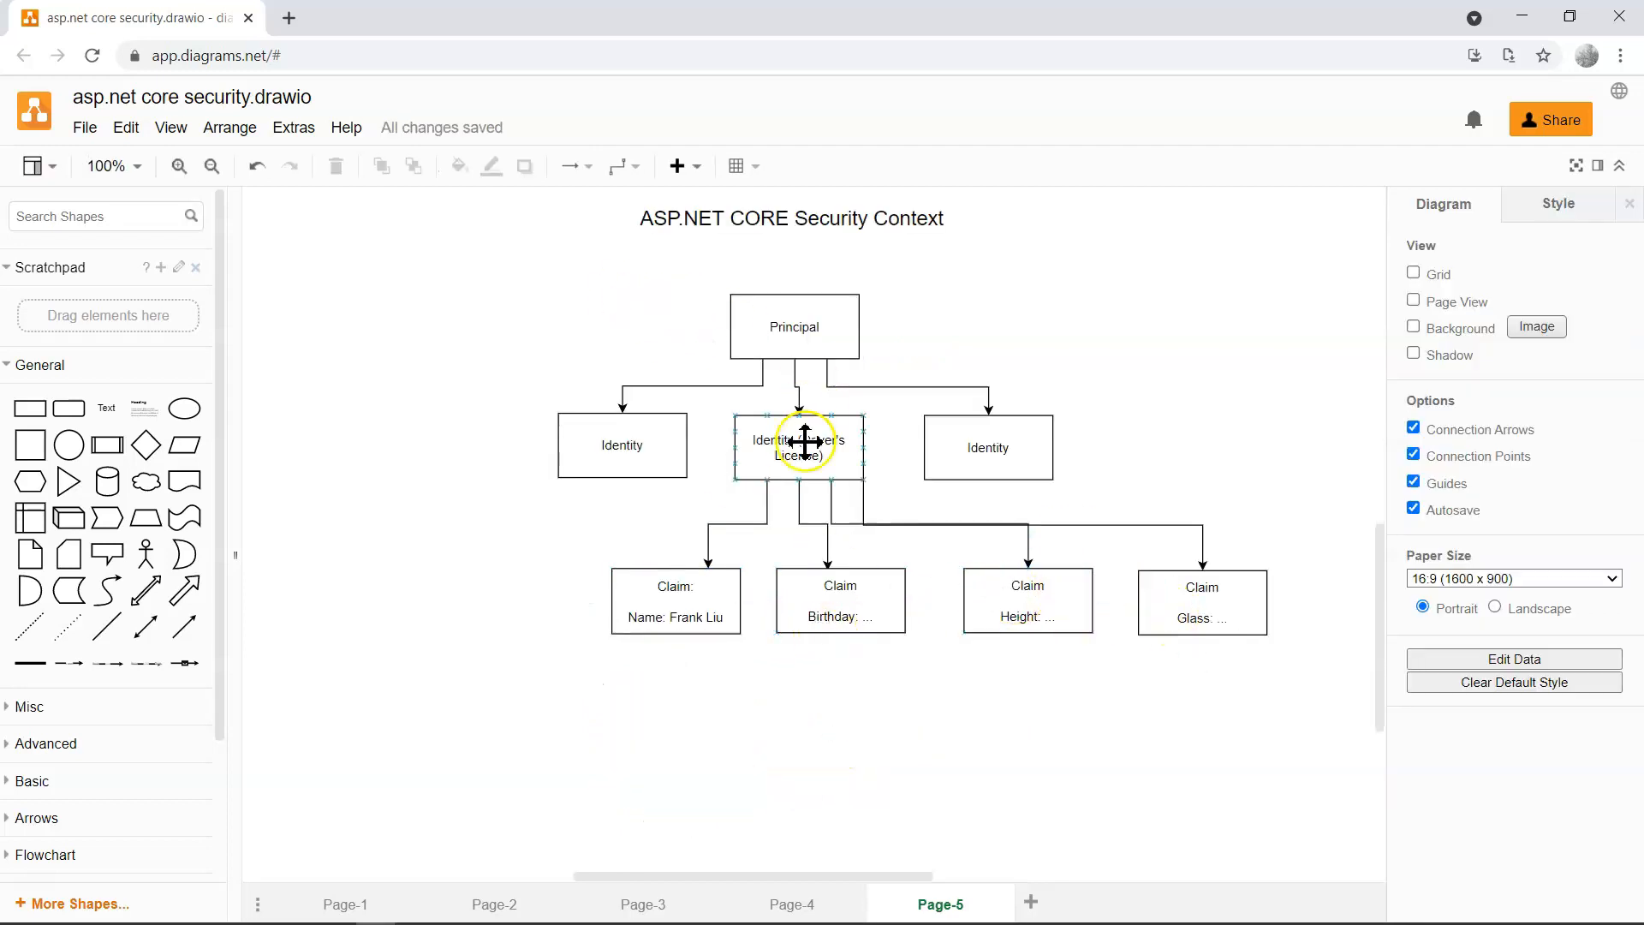
Arrange the Name, Birthday, Height and Glass Claim boxes, then select the Principal box.
click(793, 327)
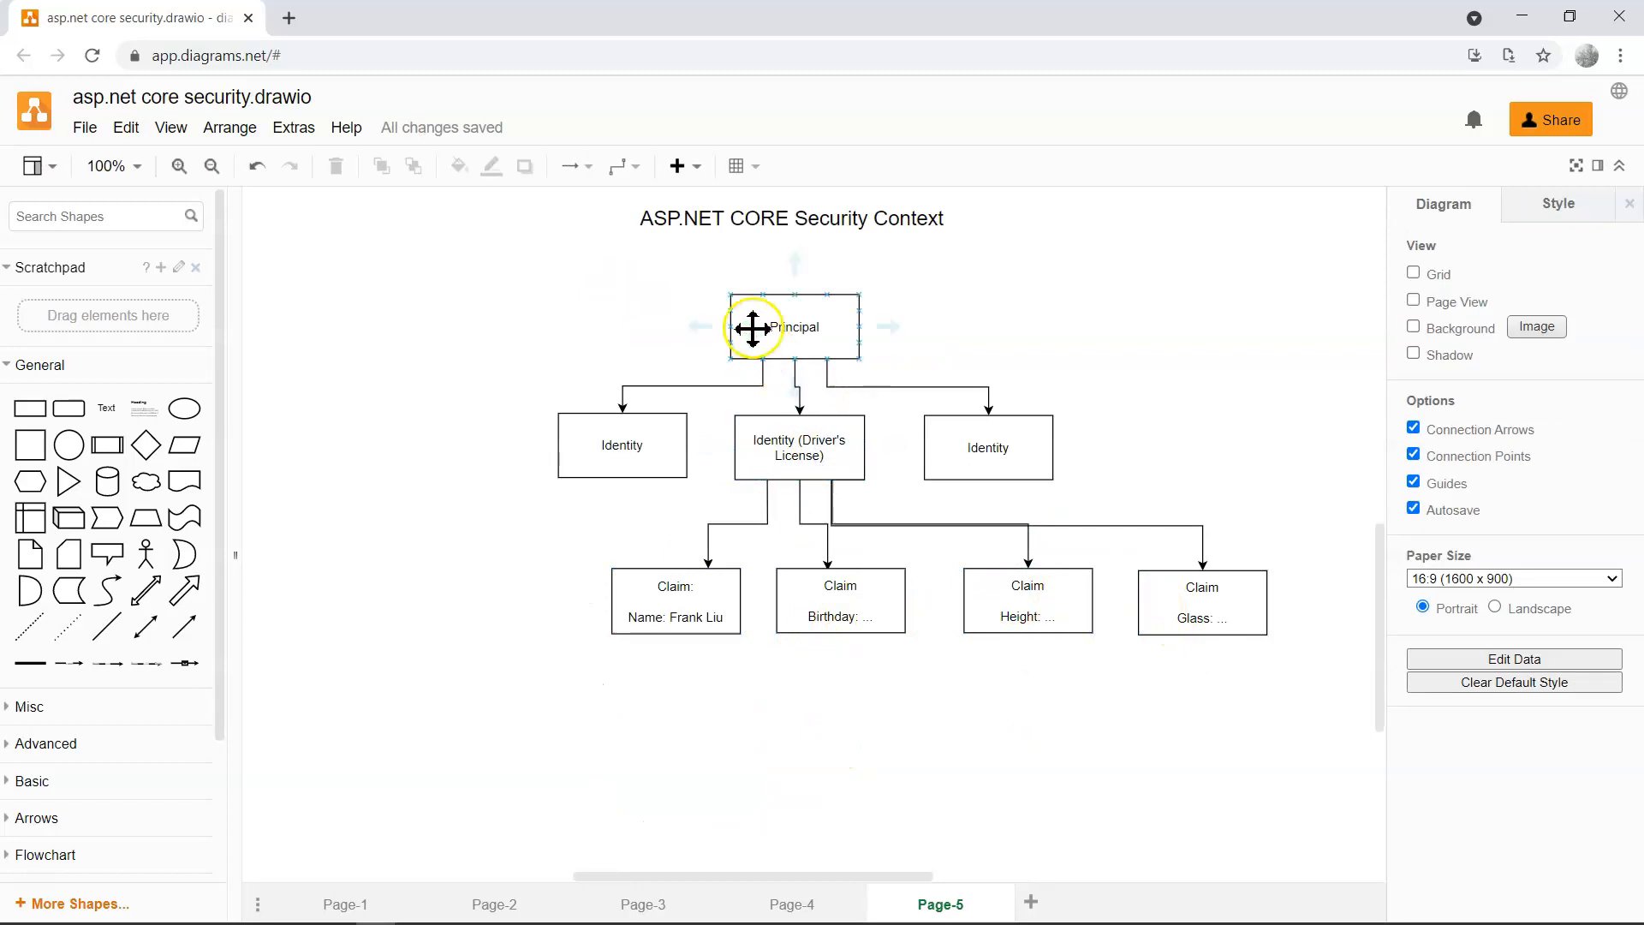
click(802, 458)
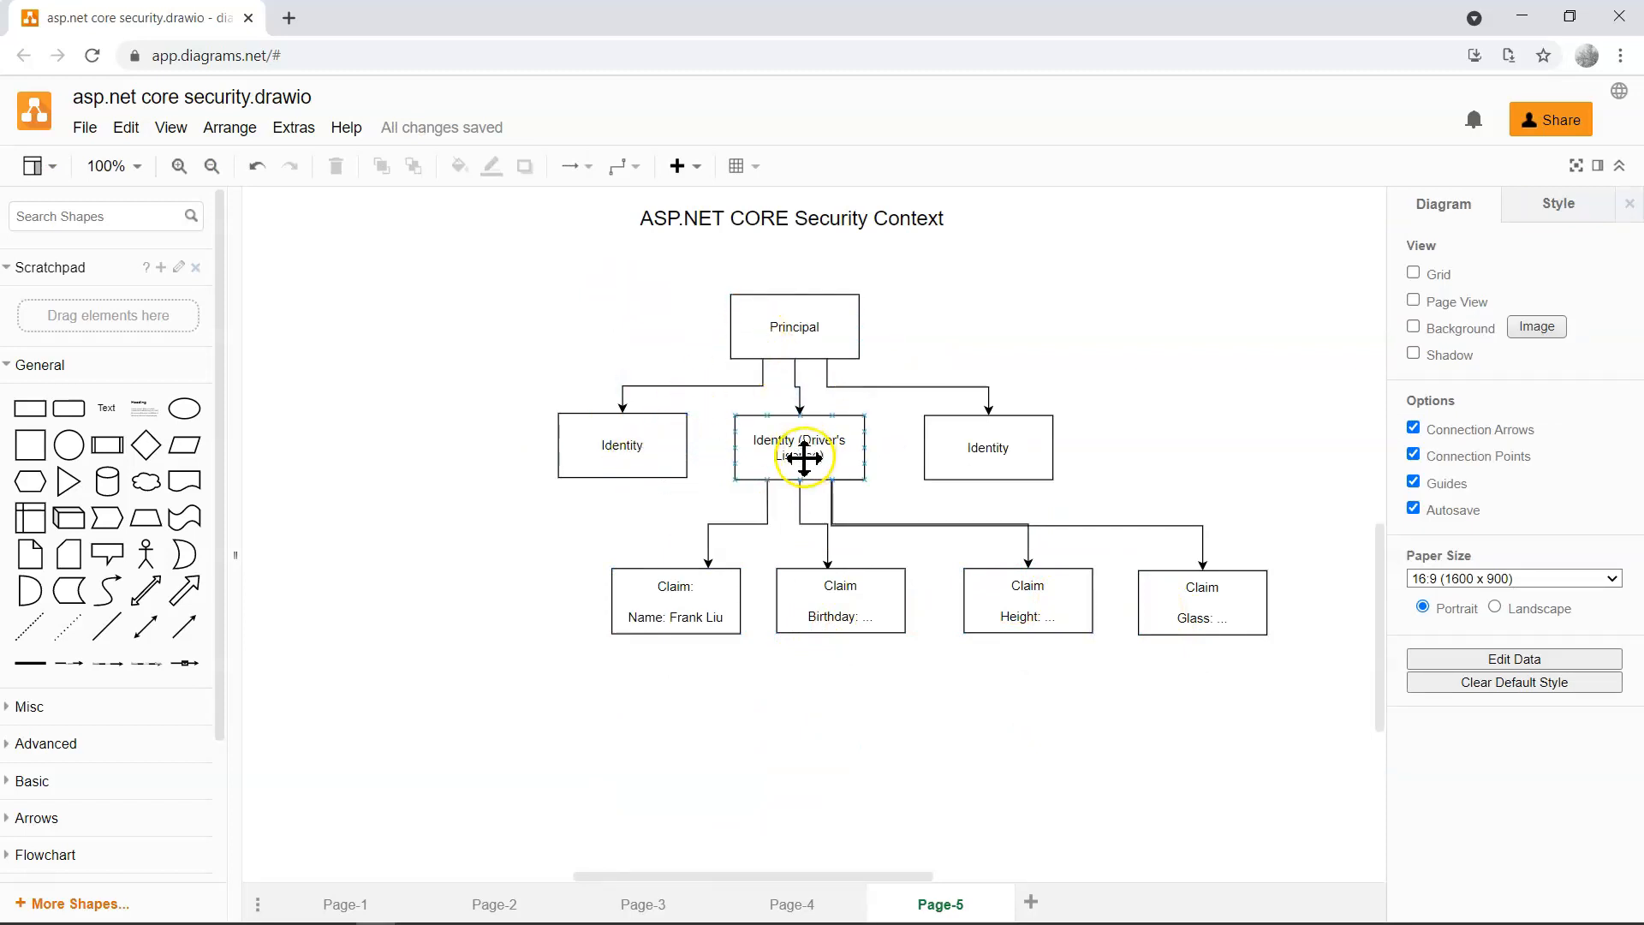
click(792, 218)
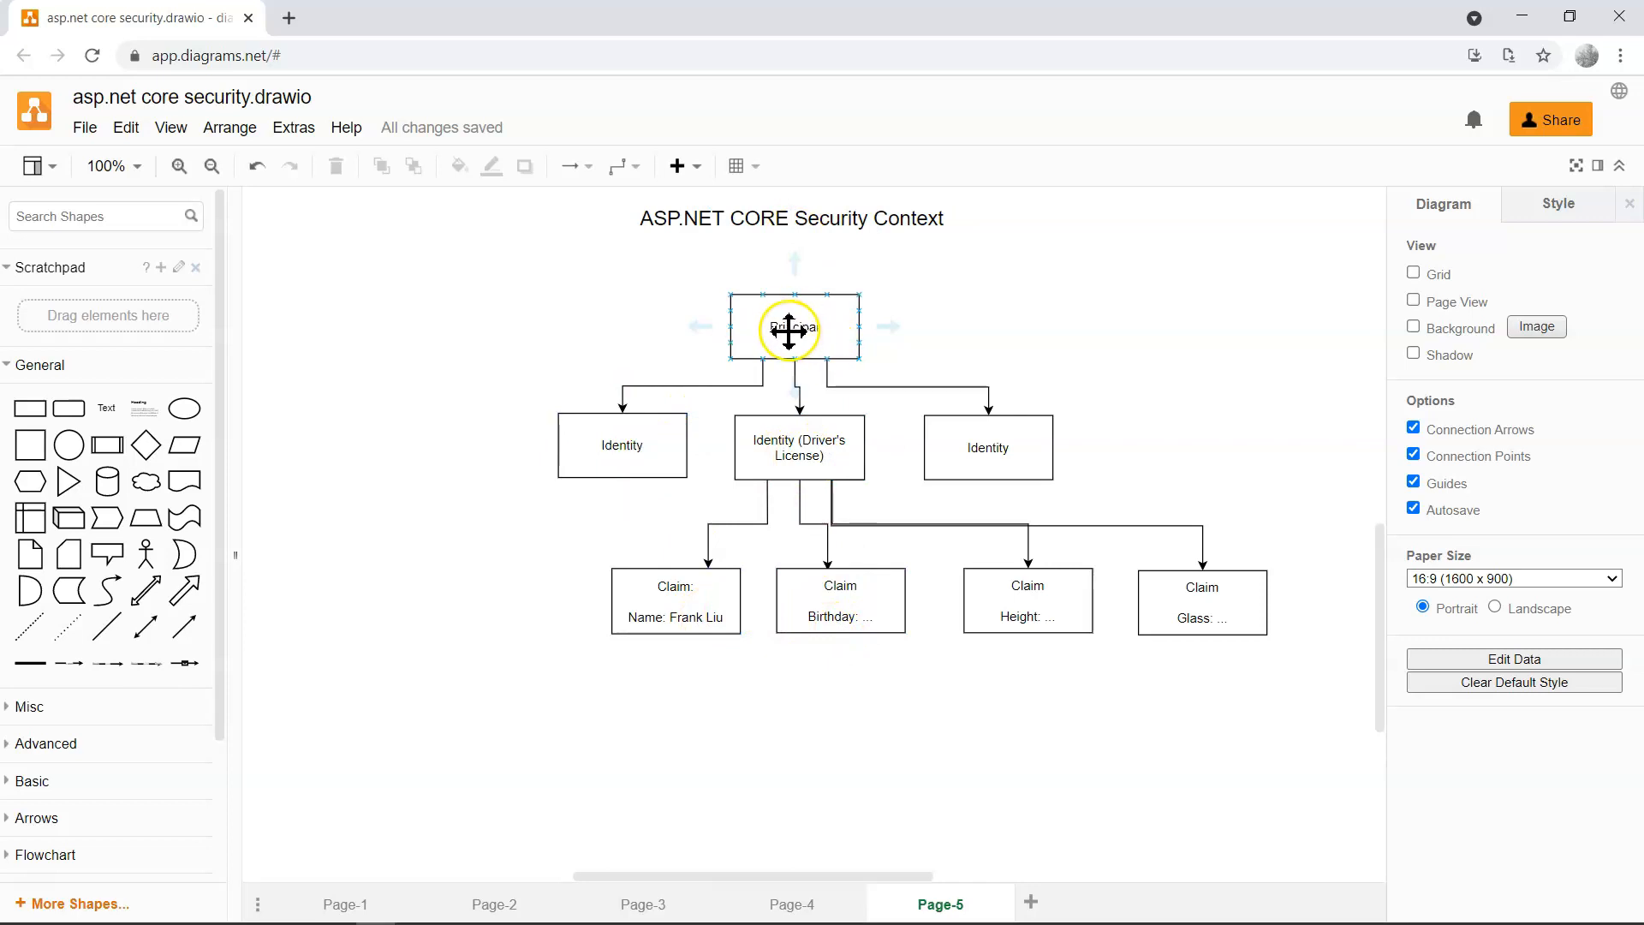
click(790, 327)
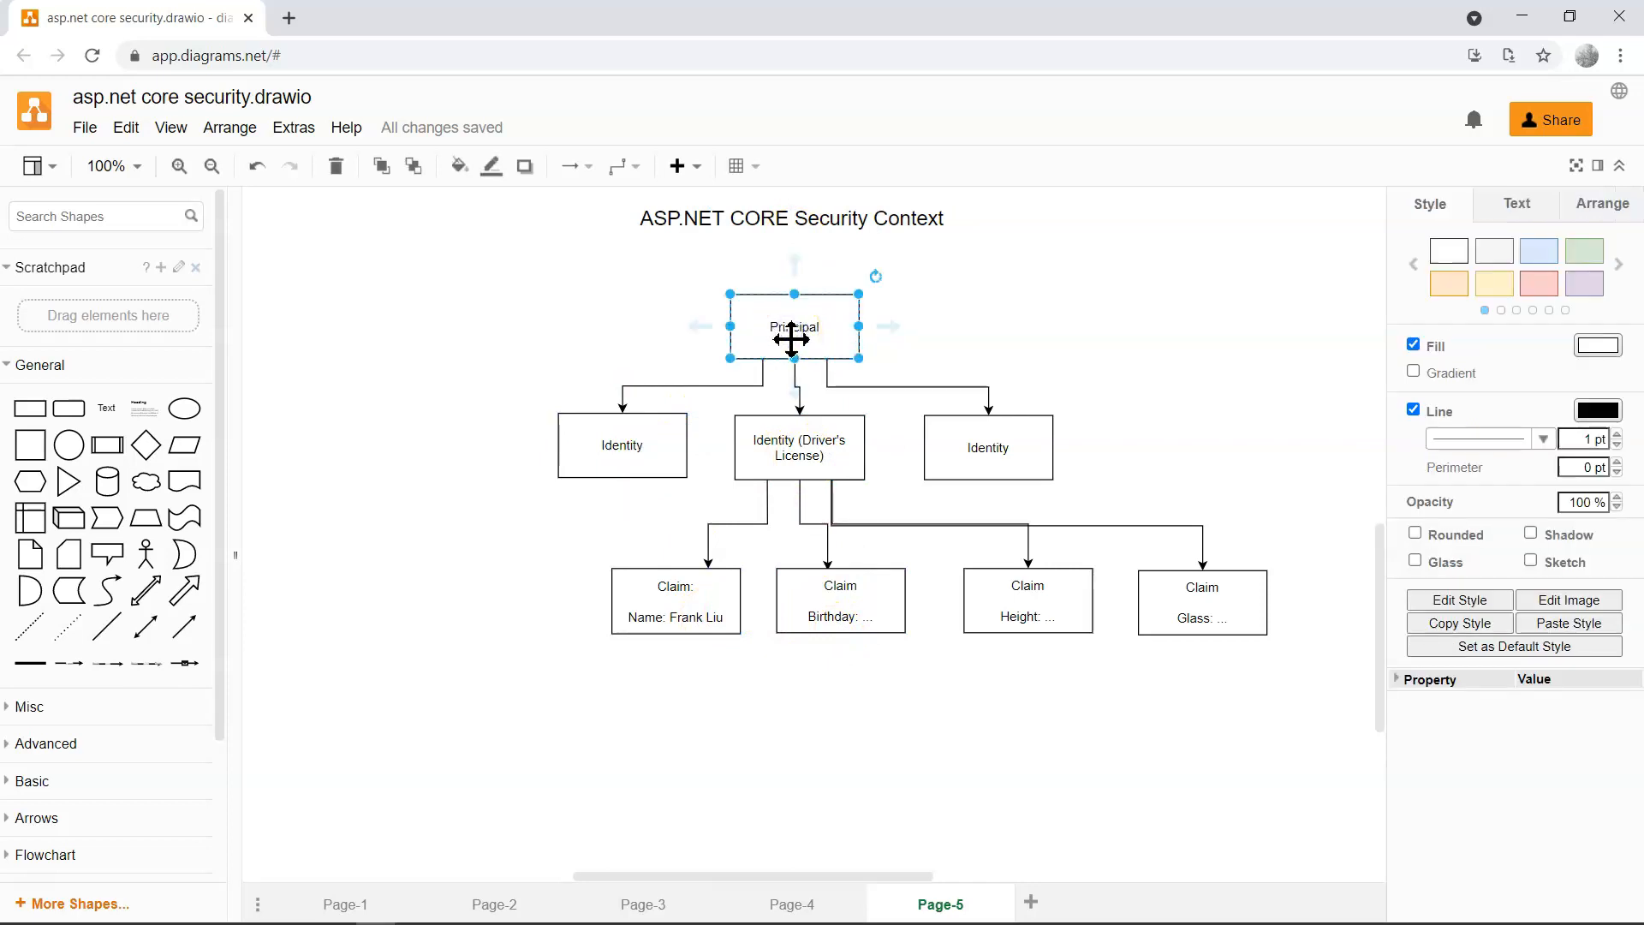